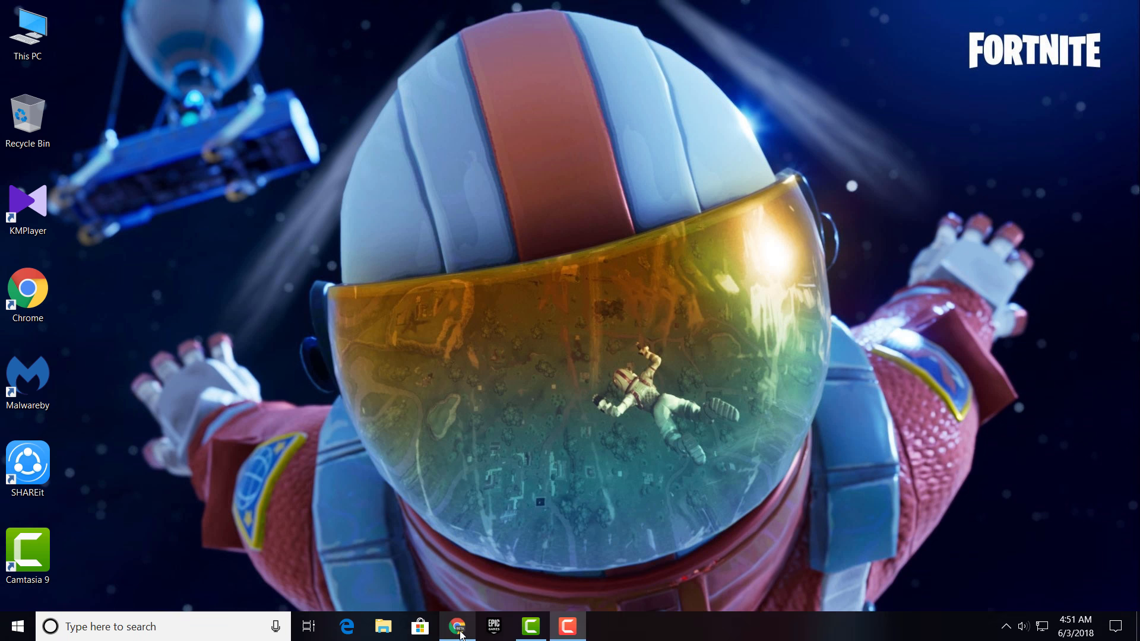
# - Download the OBS Studio 21.1.2 Windows installer in Chrome and show it in Downloads
pyautogui.click(457, 626)
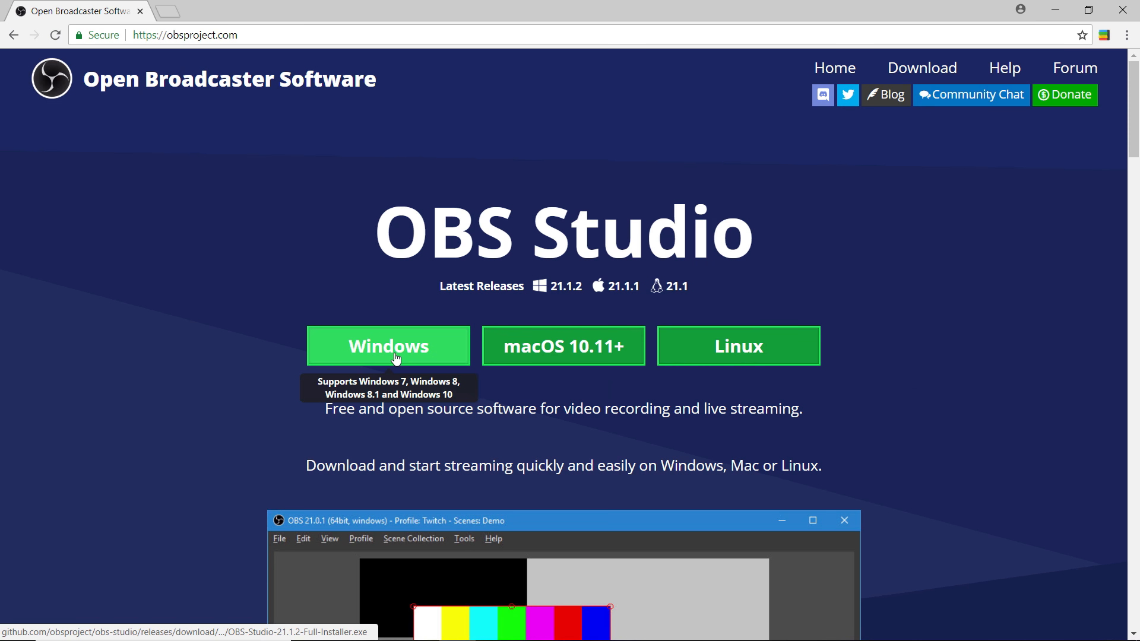
pyautogui.click(388, 347)
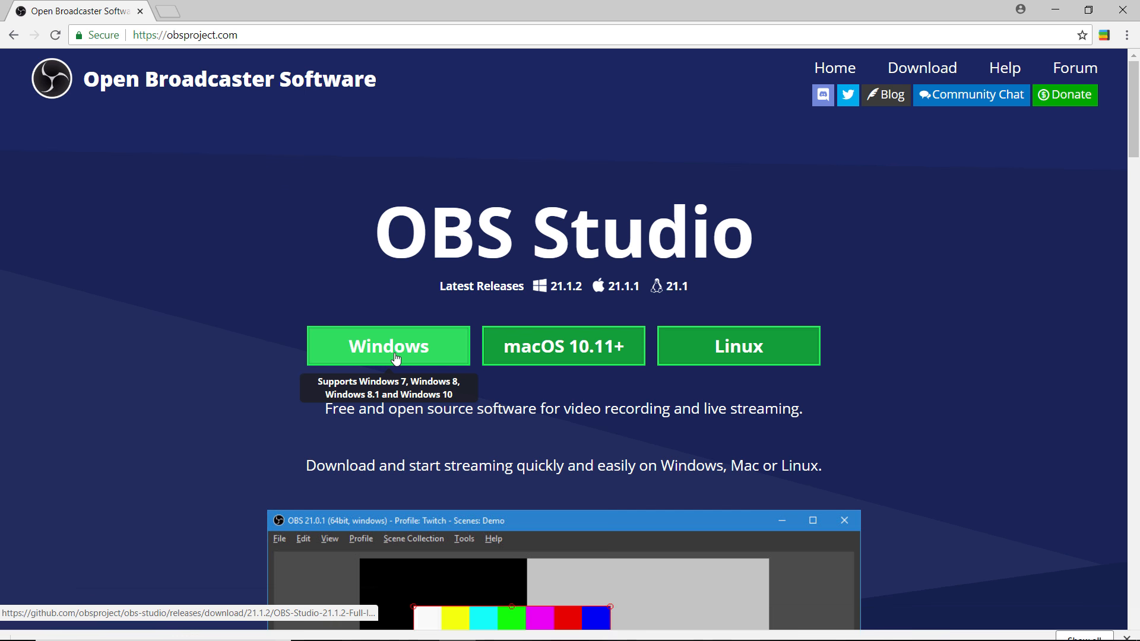
pyautogui.click(387, 346)
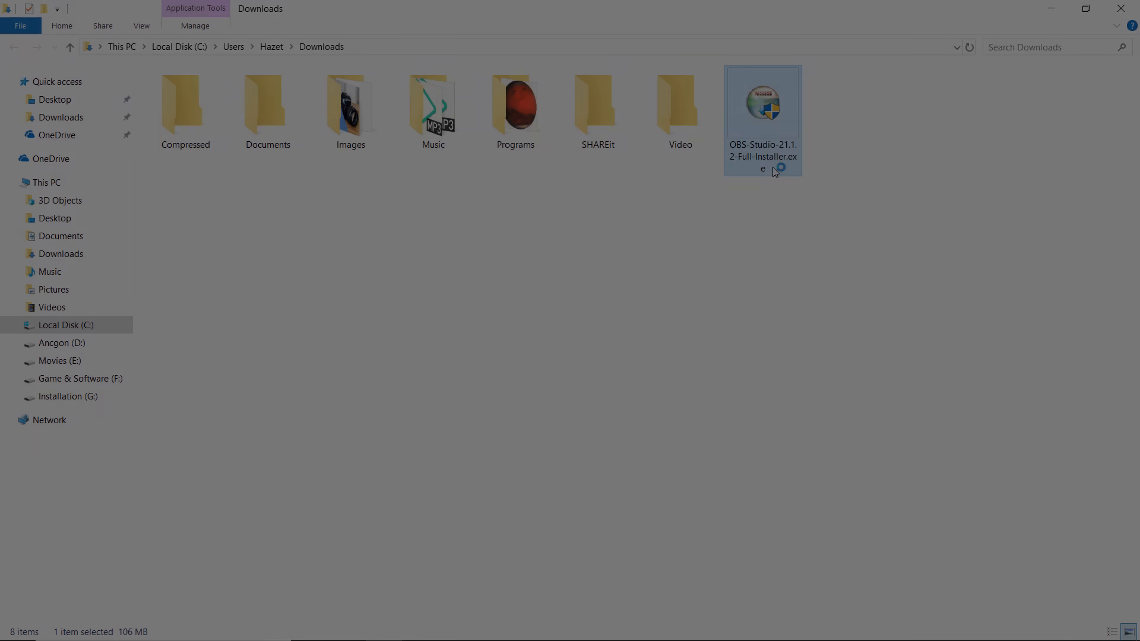
# - Run OBS-Studio-21.1.2-Full-Installer.exe through the wizard and finish with Launch OBS Studio checked
pyautogui.doubleClick(763, 106)
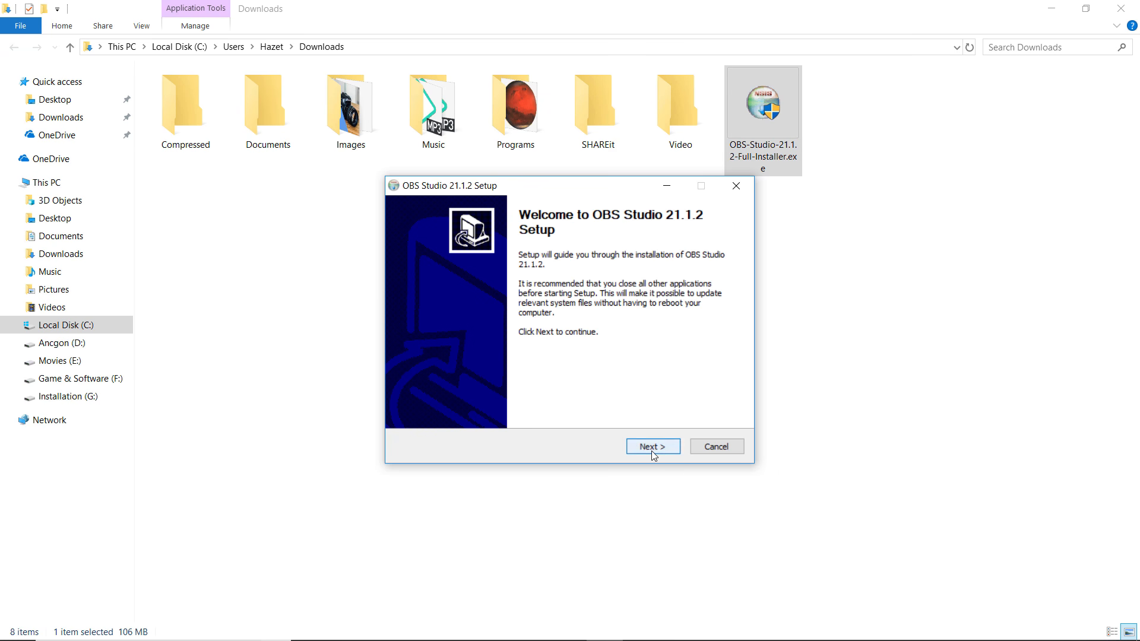
pyautogui.click(652, 446)
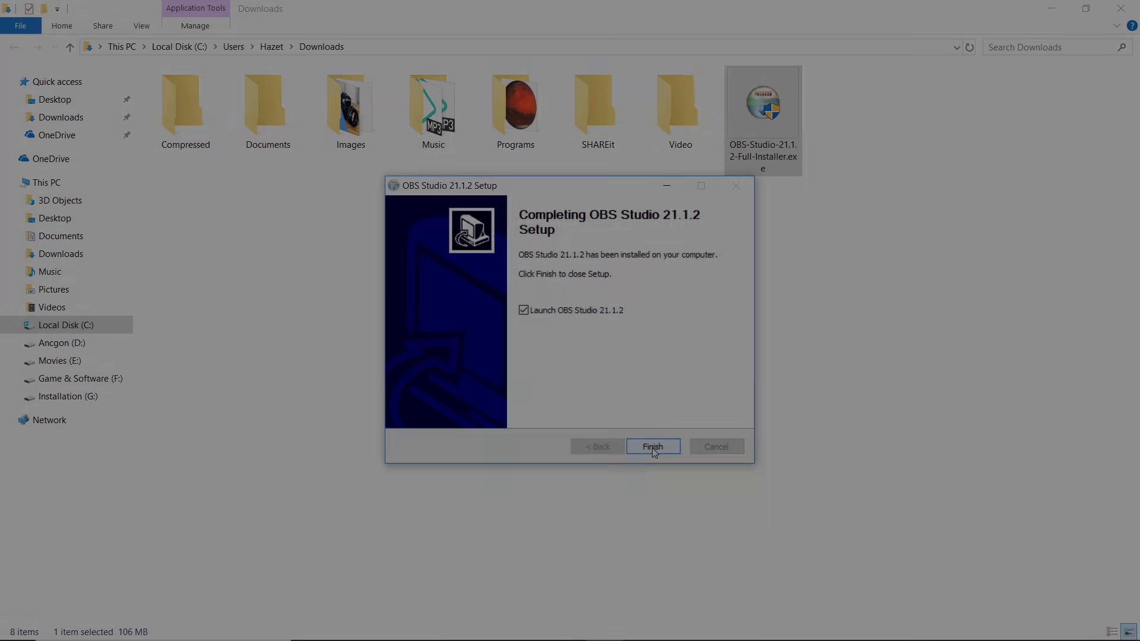
pyautogui.click(652, 446)
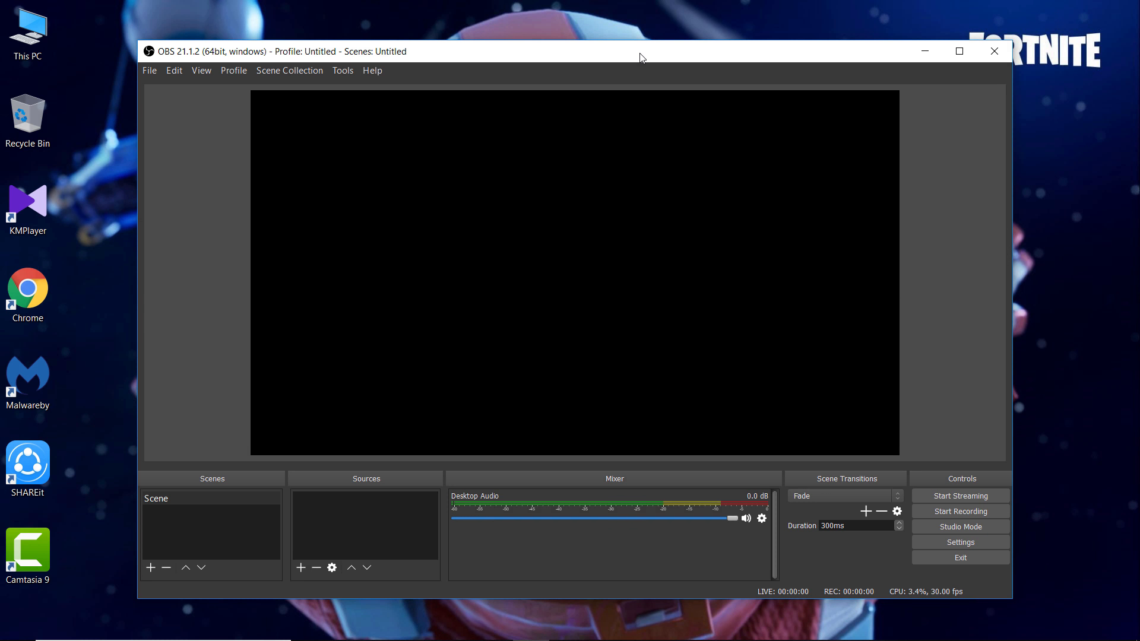
pyautogui.moveTo(935, 526)
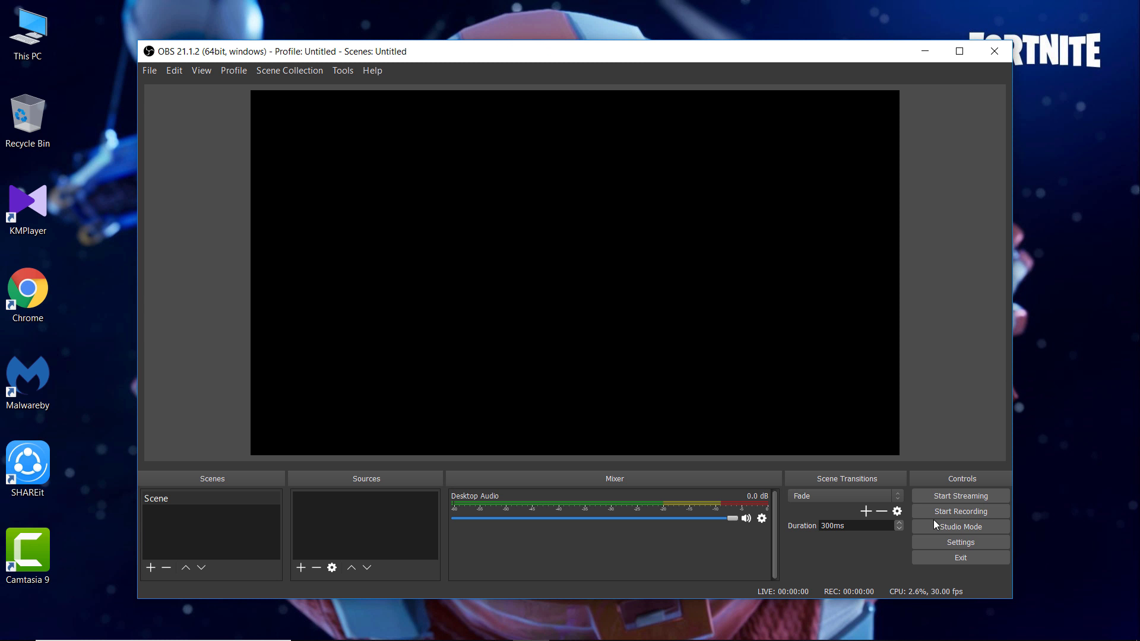
pyautogui.moveTo(959, 541)
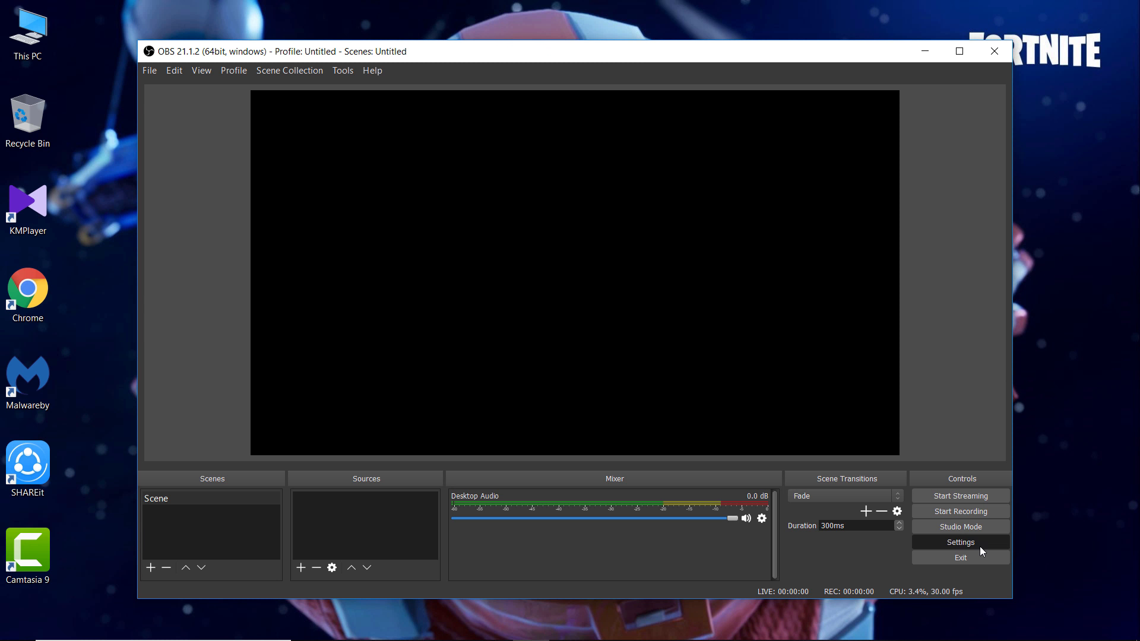
# - Open the OBS Settings dialog on the General page
pyautogui.click(959, 541)
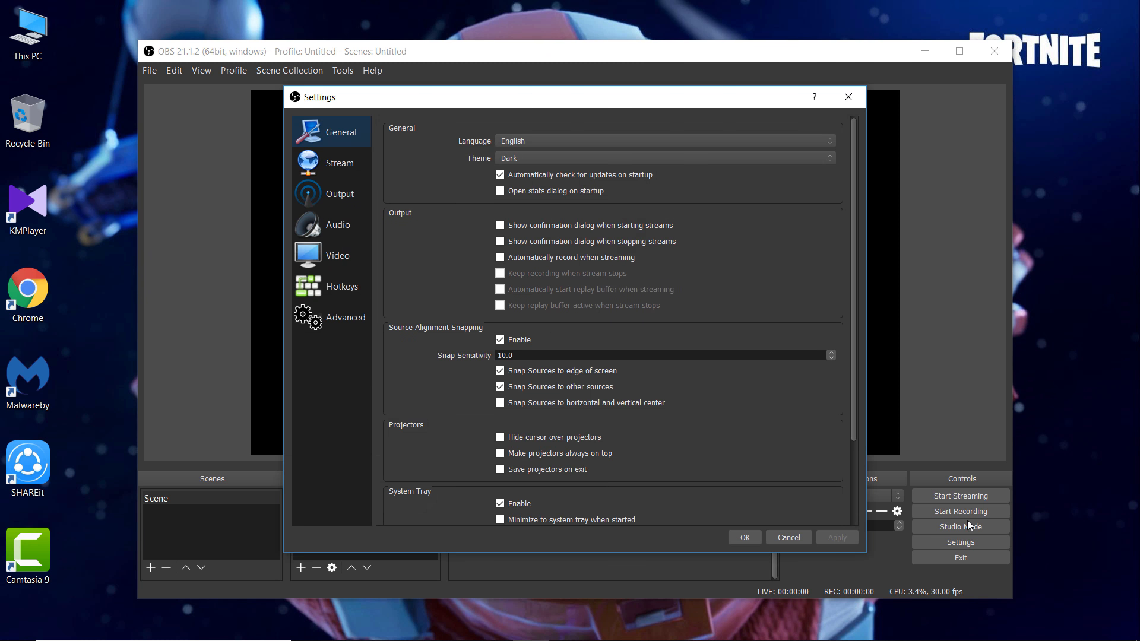
pyautogui.moveTo(733, 218)
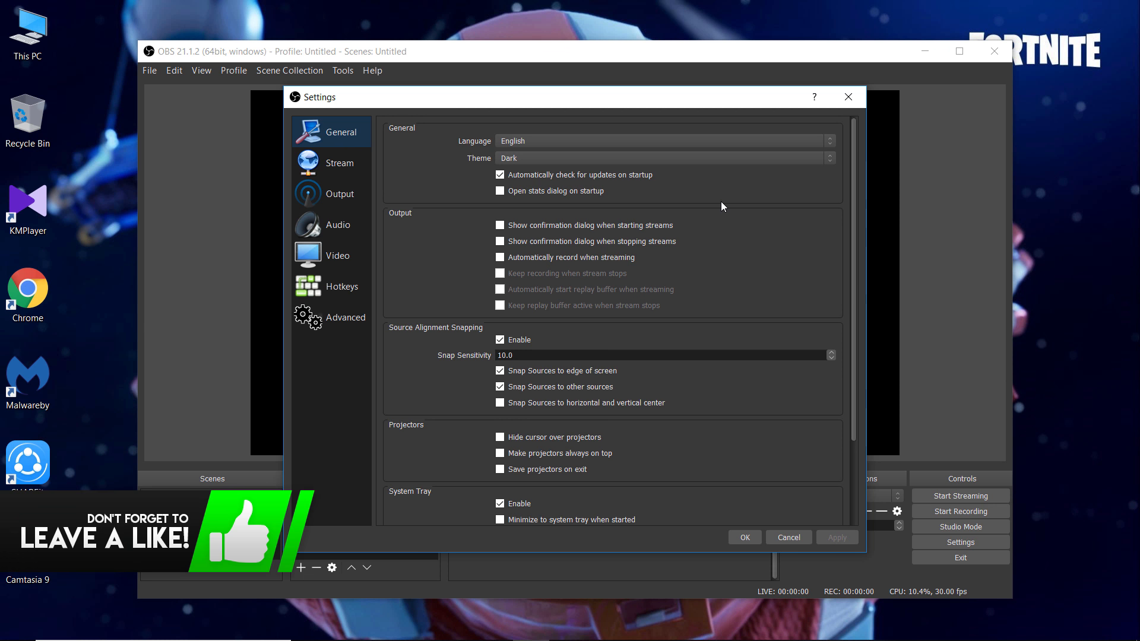
pyautogui.moveTo(696, 198)
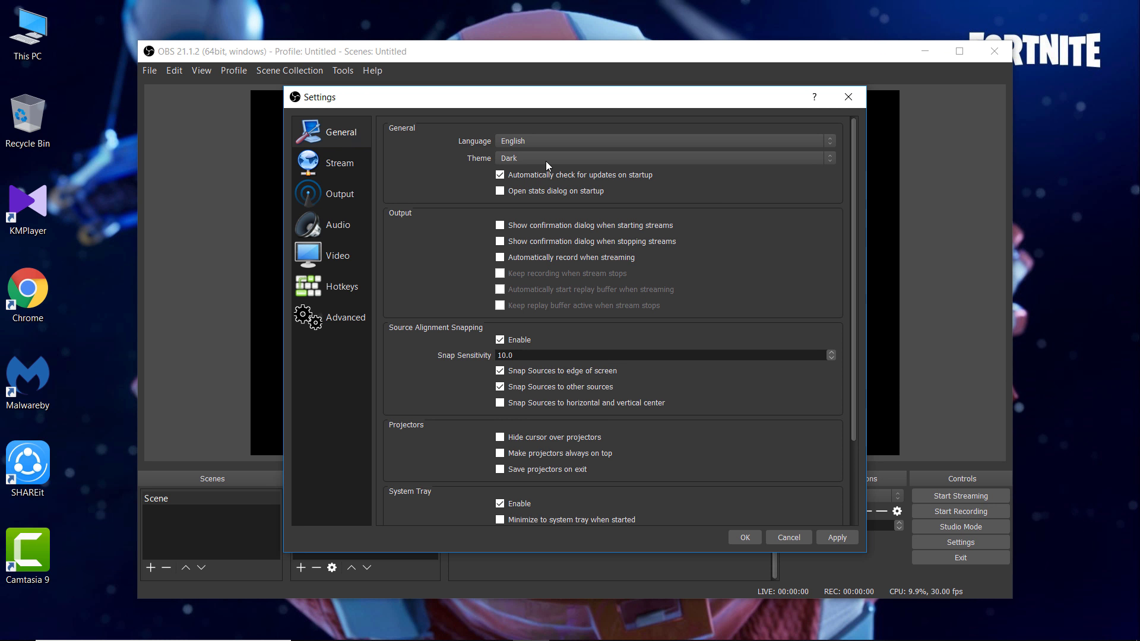
pyautogui.moveTo(540, 168)
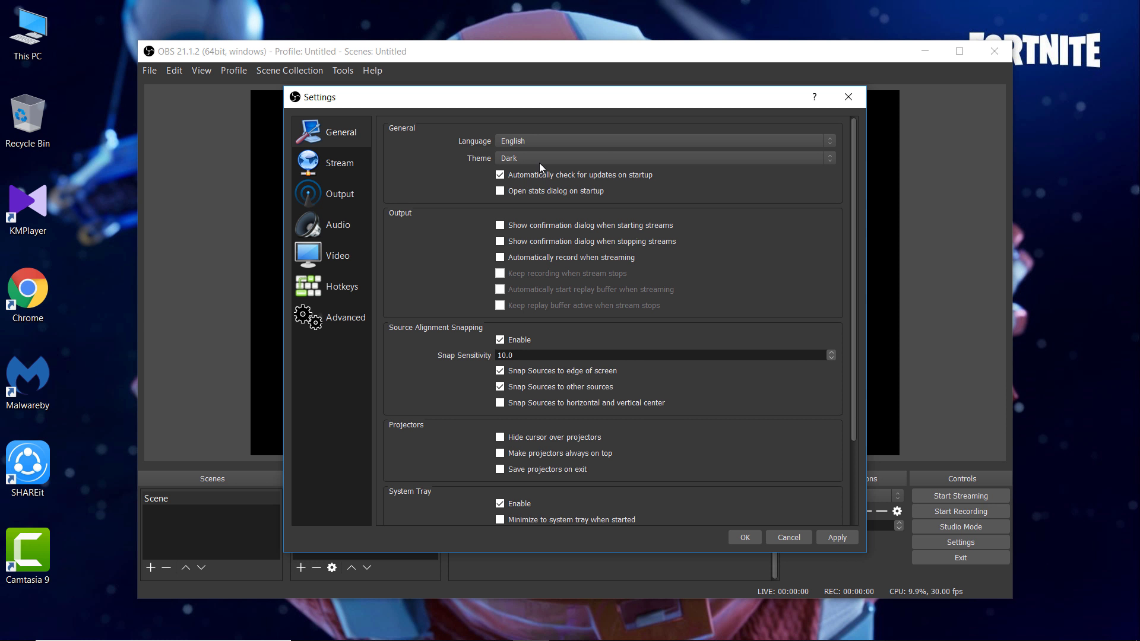
pyautogui.moveTo(437, 160)
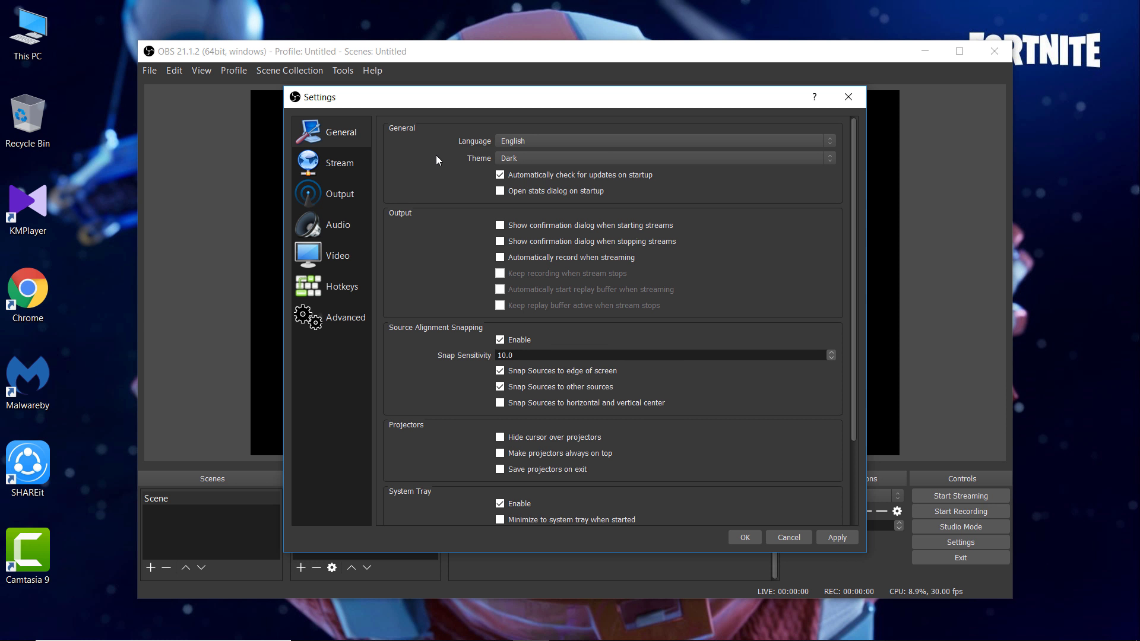
pyautogui.moveTo(428, 161)
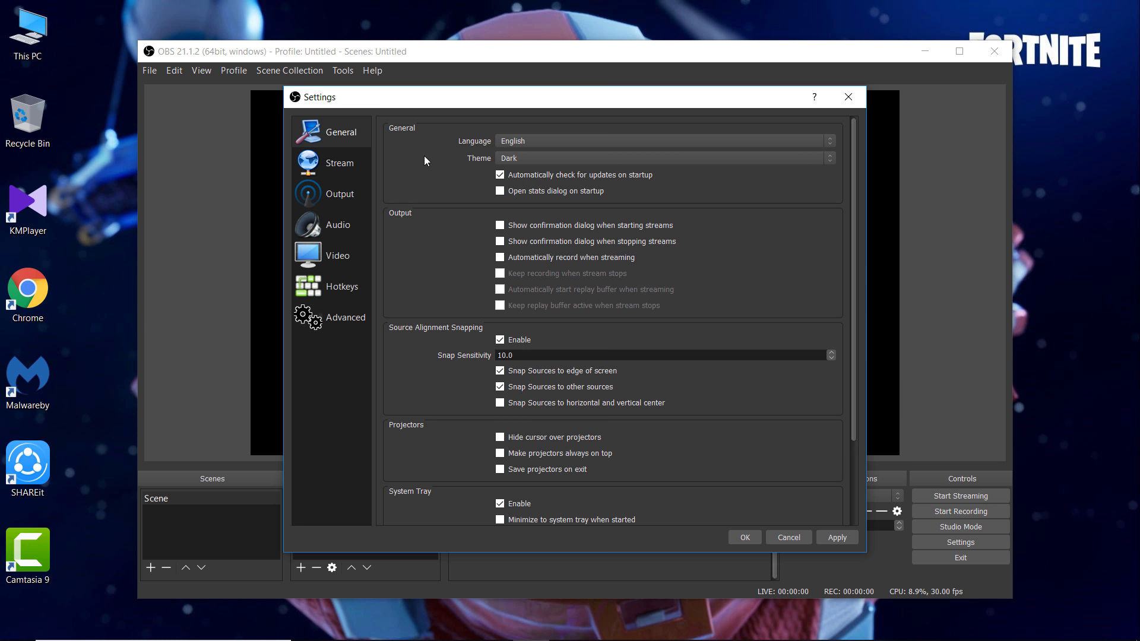
pyautogui.moveTo(338, 224)
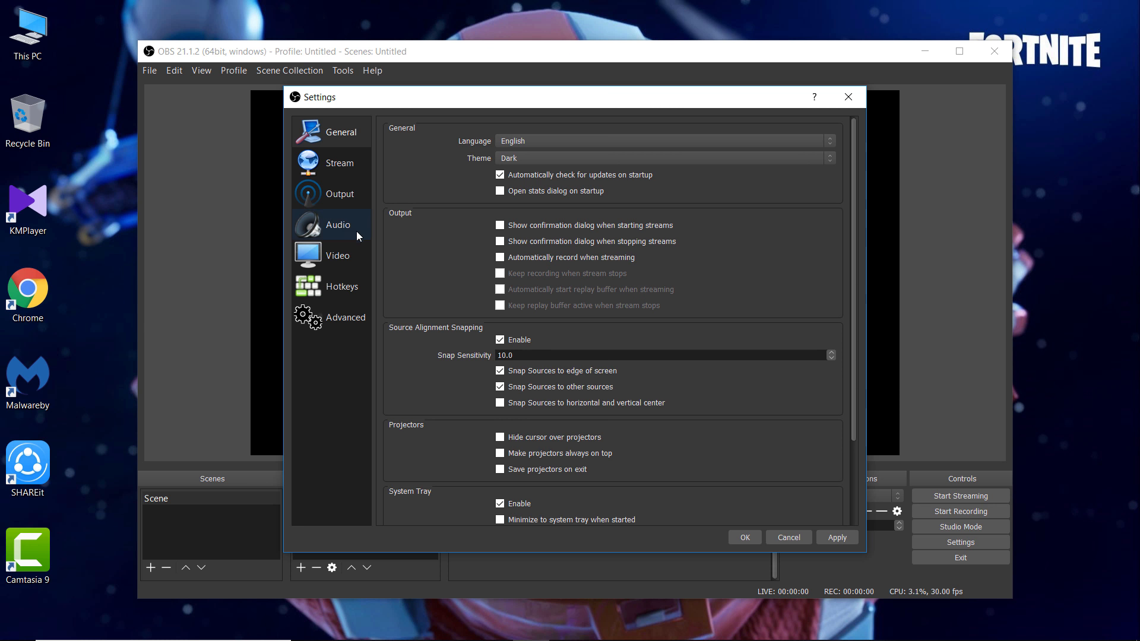
pyautogui.moveTo(339, 194)
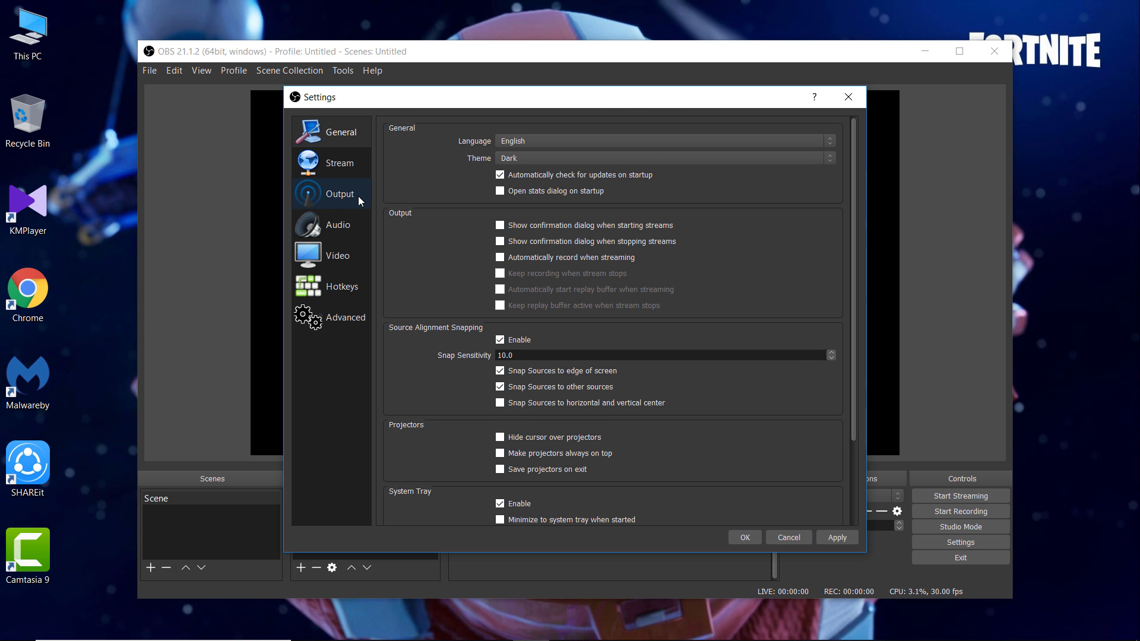
# - Show the Output page of OBS Settings
pyautogui.click(339, 194)
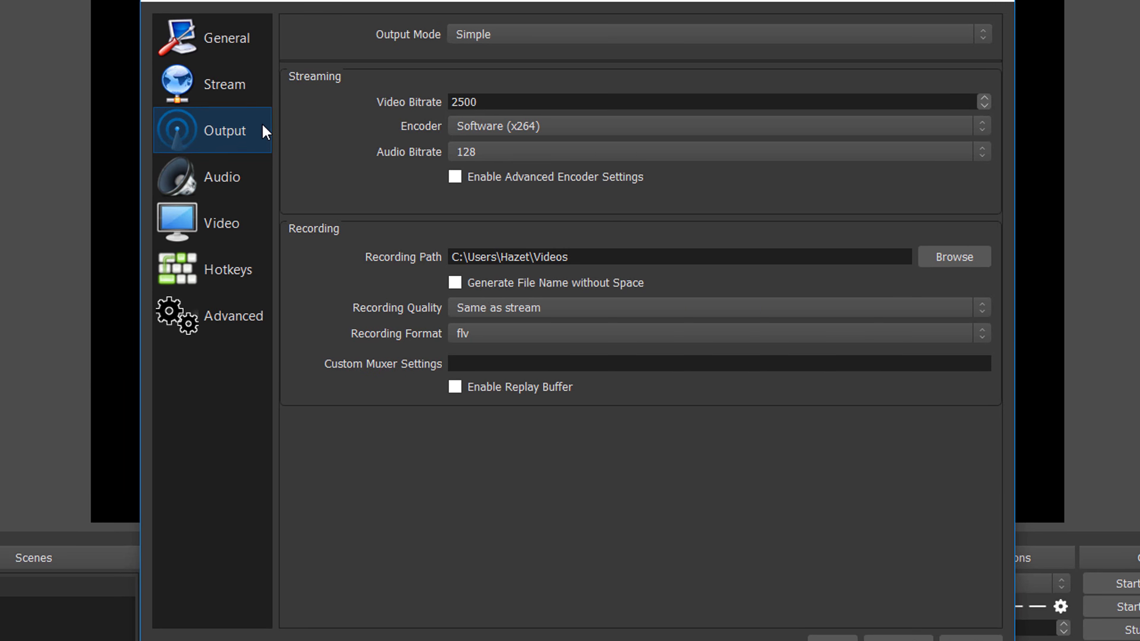
pyautogui.moveTo(417, 140)
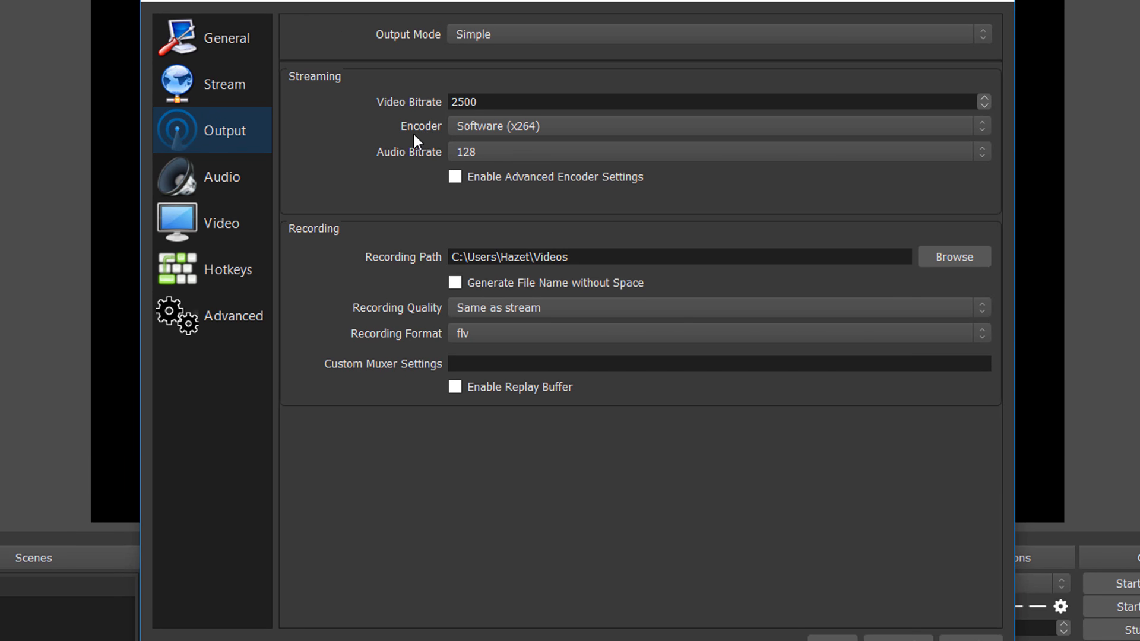
pyautogui.moveTo(567, 138)
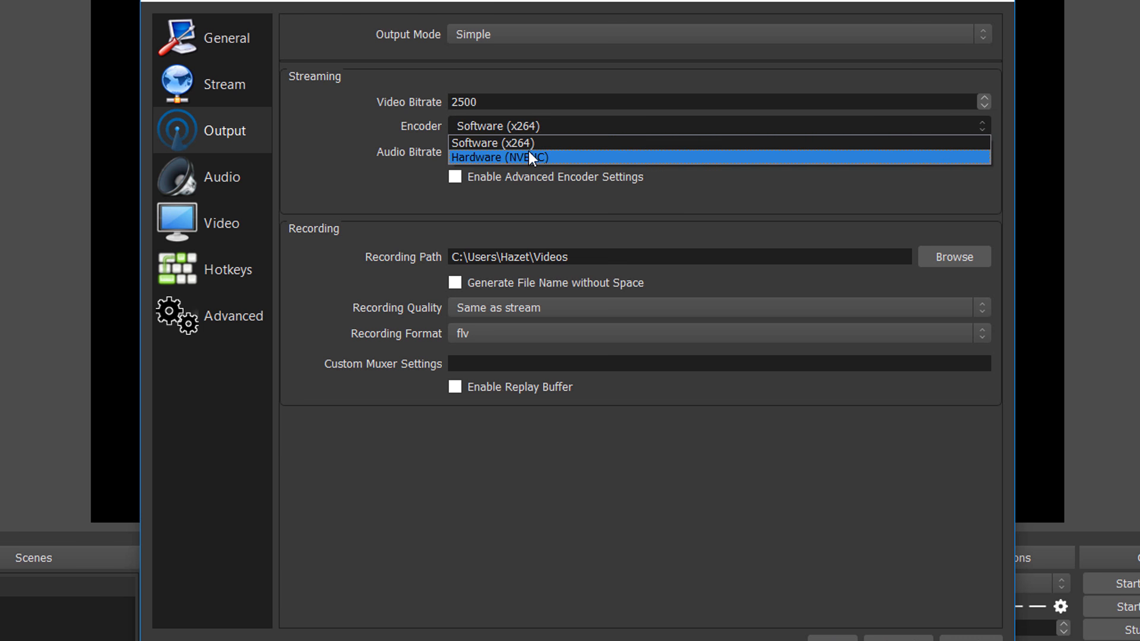
pyautogui.moveTo(537, 143)
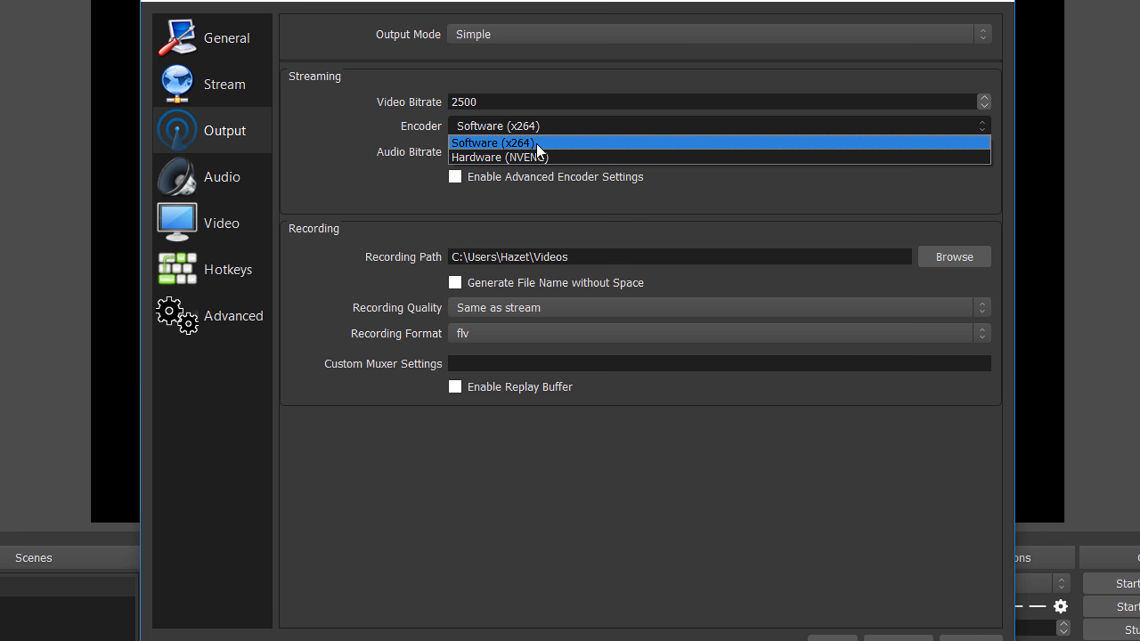
pyautogui.moveTo(548, 158)
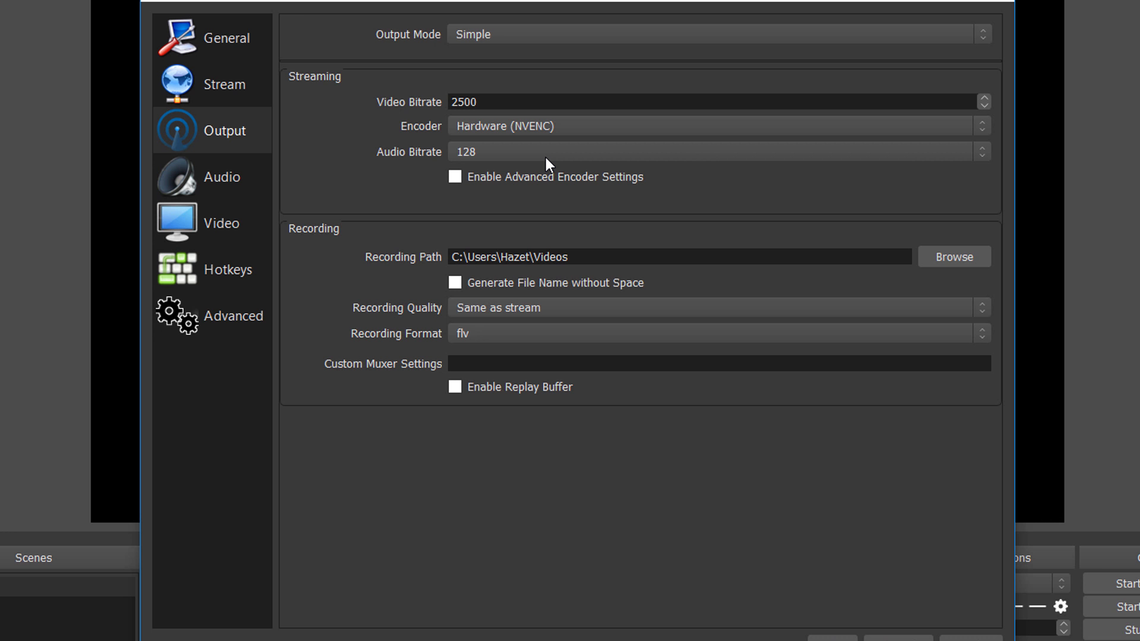
pyautogui.moveTo(420, 178)
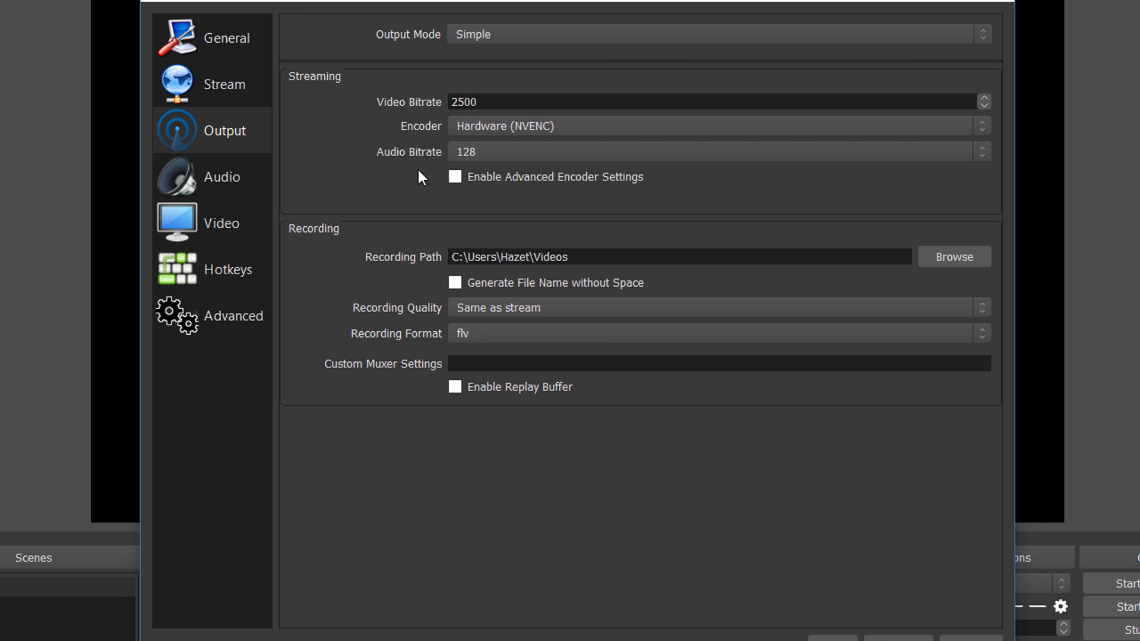
pyautogui.moveTo(509, 166)
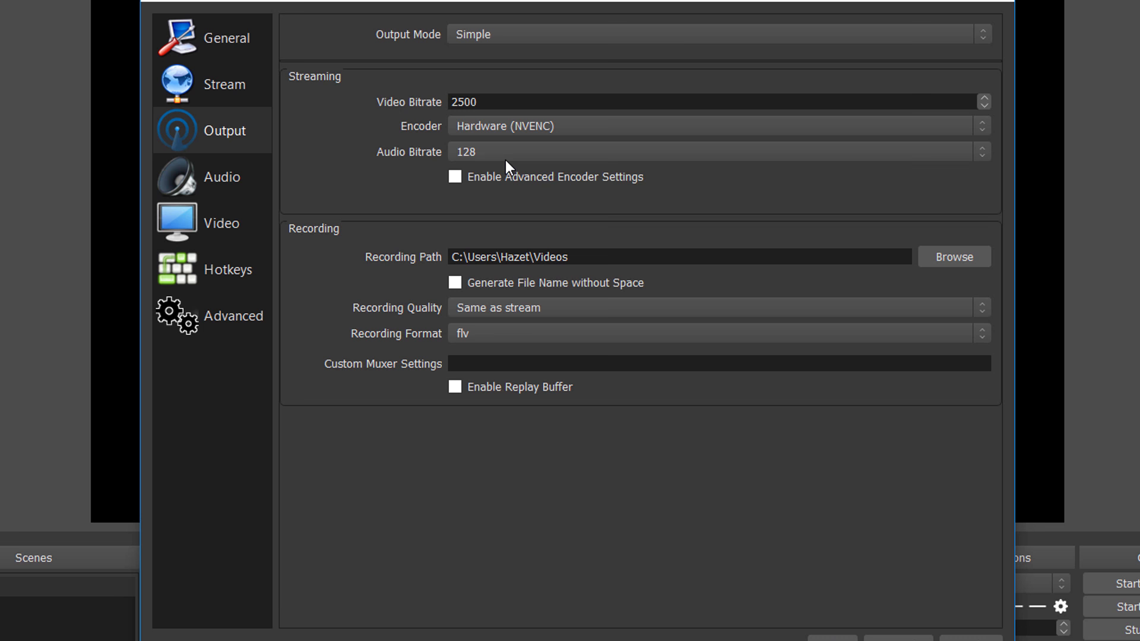
# - Set the Streaming audio bitrate to 320
pyautogui.click(981, 151)
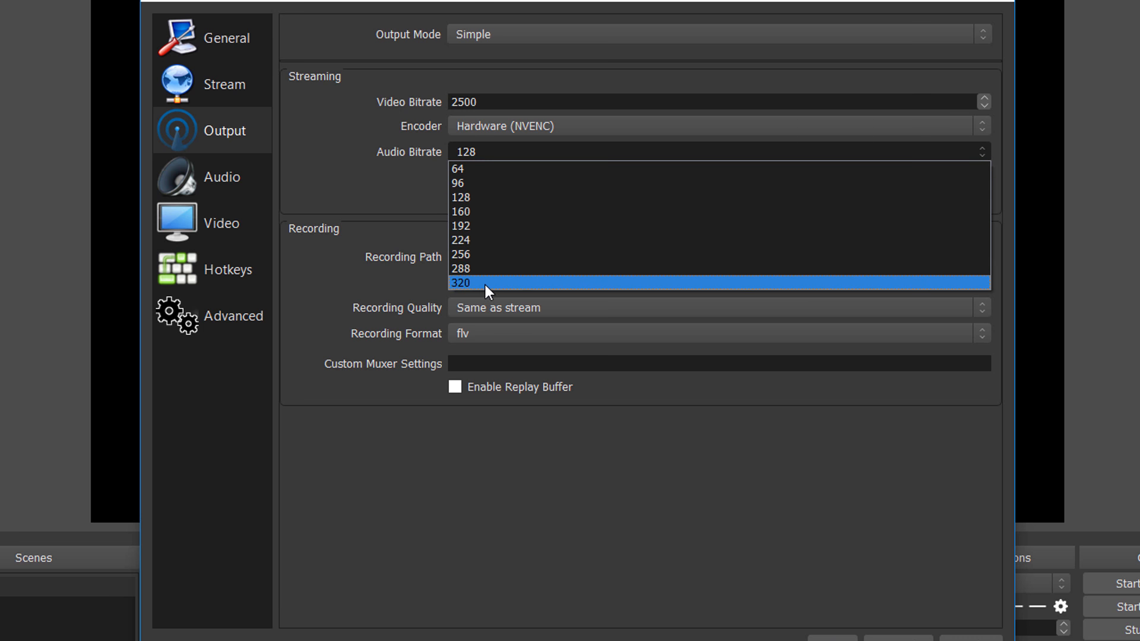
pyautogui.click(460, 283)
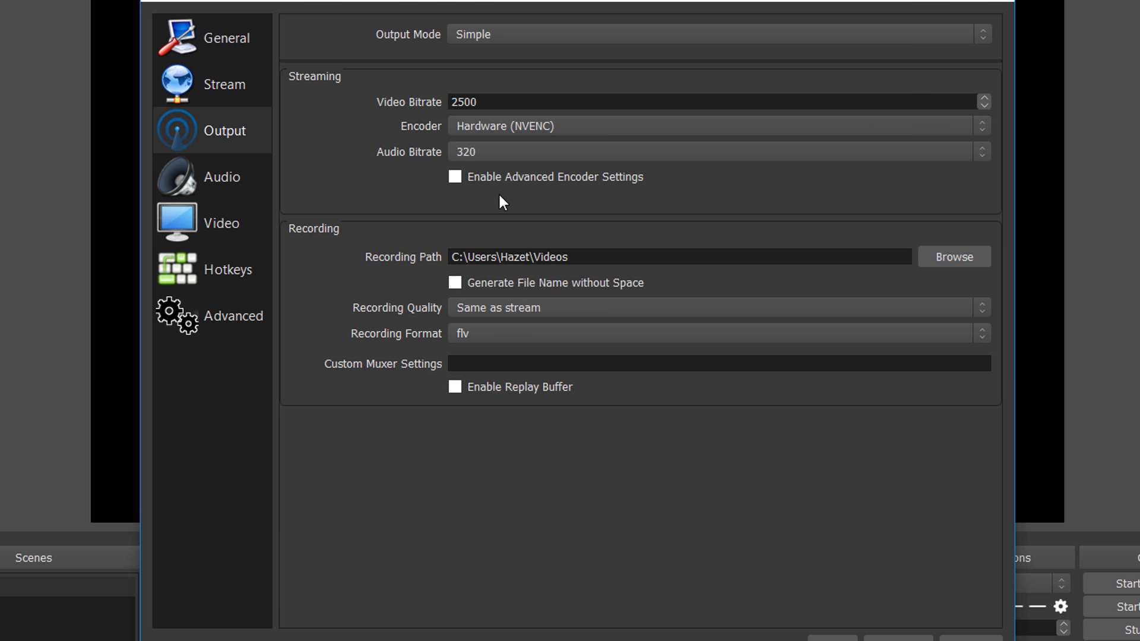
pyautogui.moveTo(375, 349)
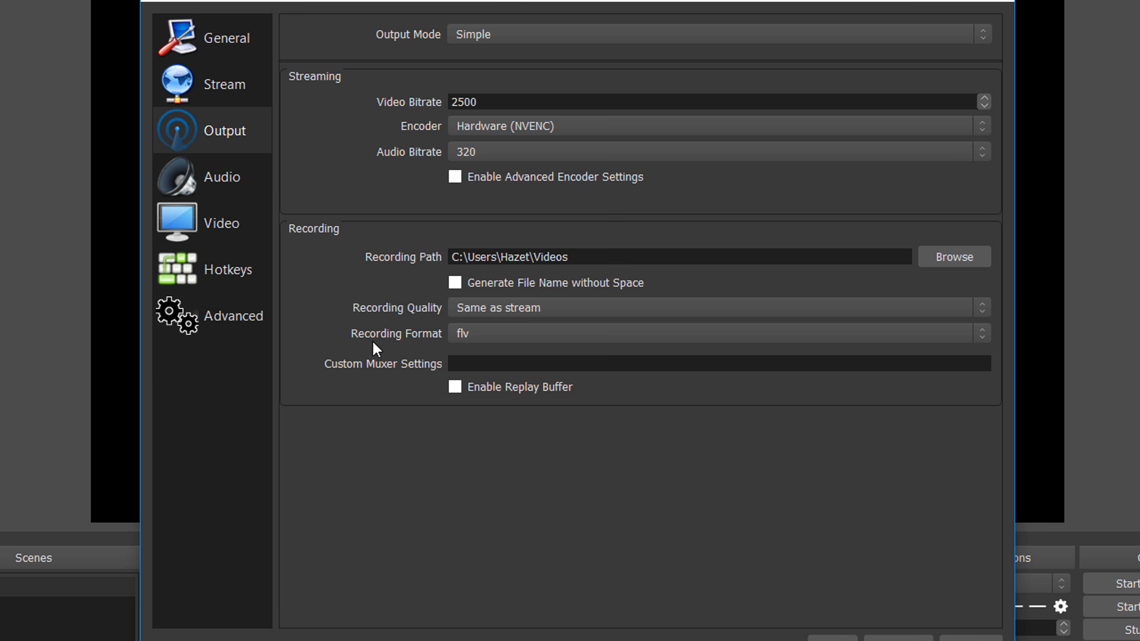
pyautogui.moveTo(458, 343)
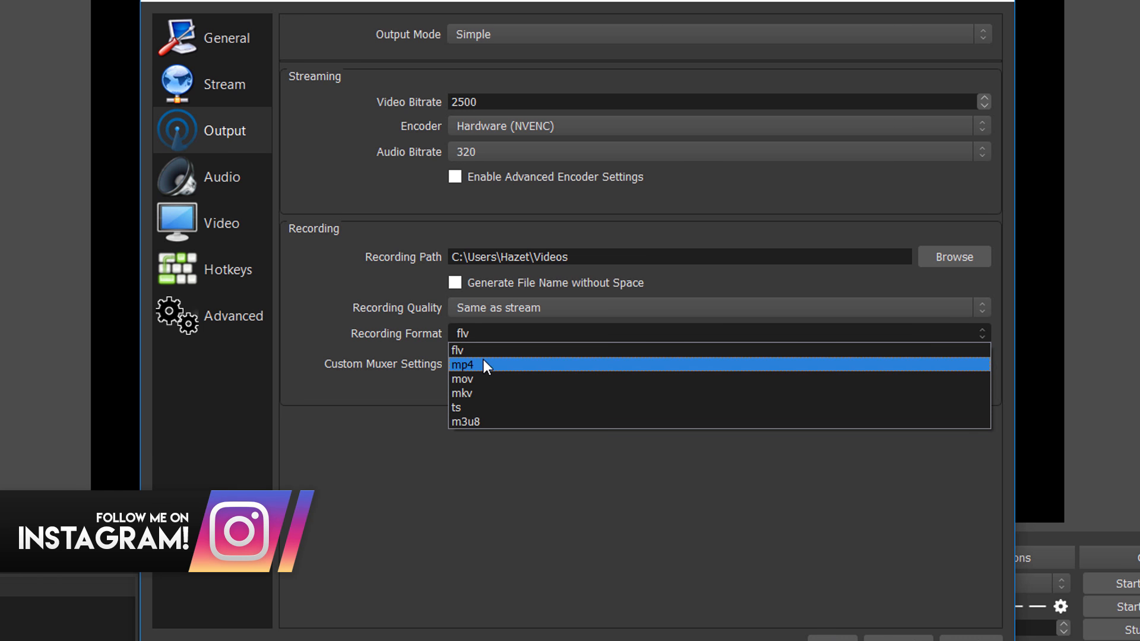
# - Set the recording format to mp4 and go to the Audio settings page
pyautogui.click(463, 364)
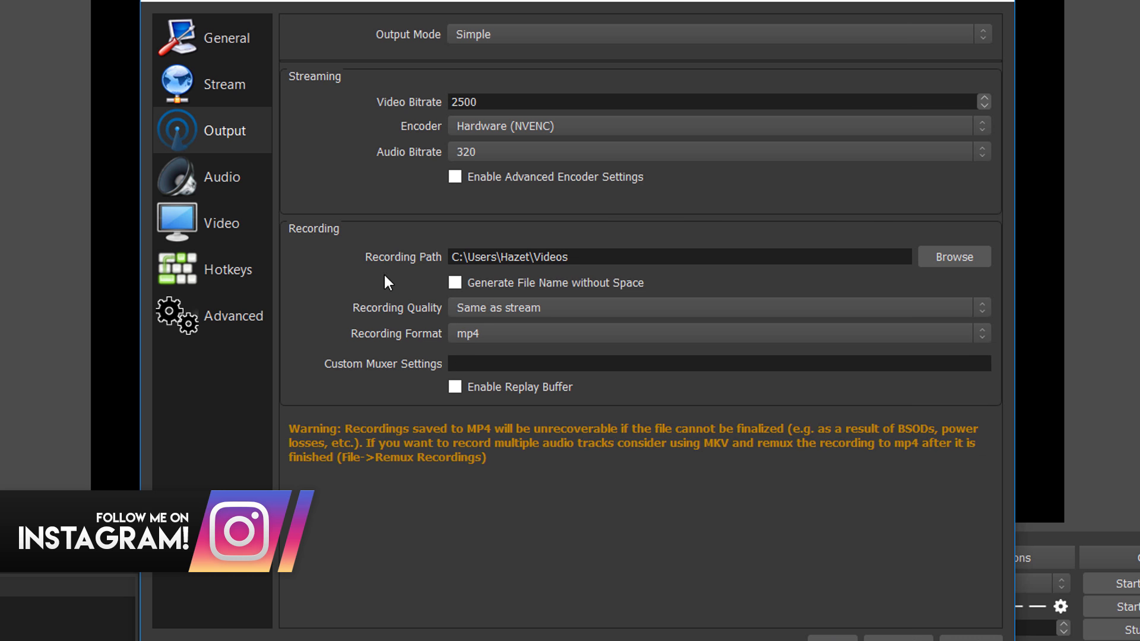
pyautogui.moveTo(531, 273)
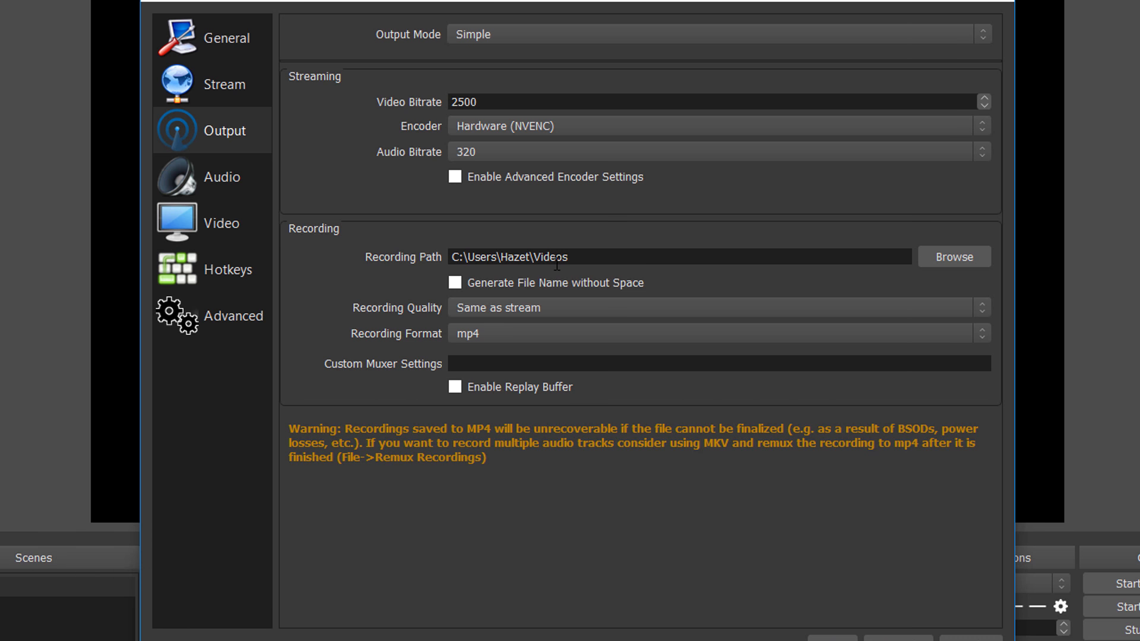
pyautogui.moveTo(564, 281)
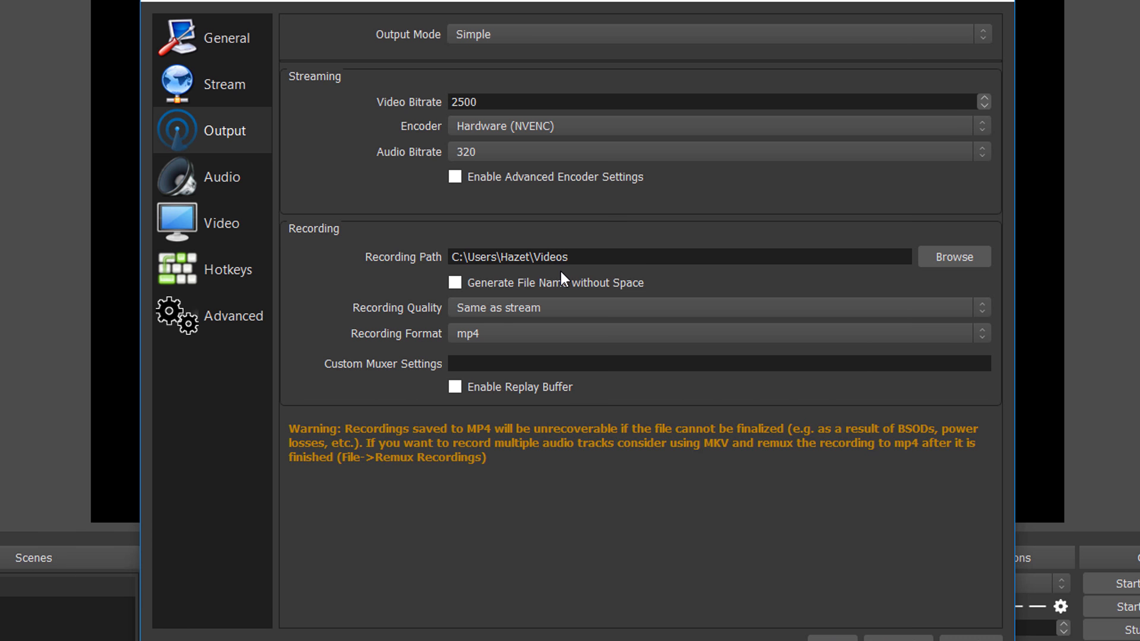
pyautogui.moveTo(953, 256)
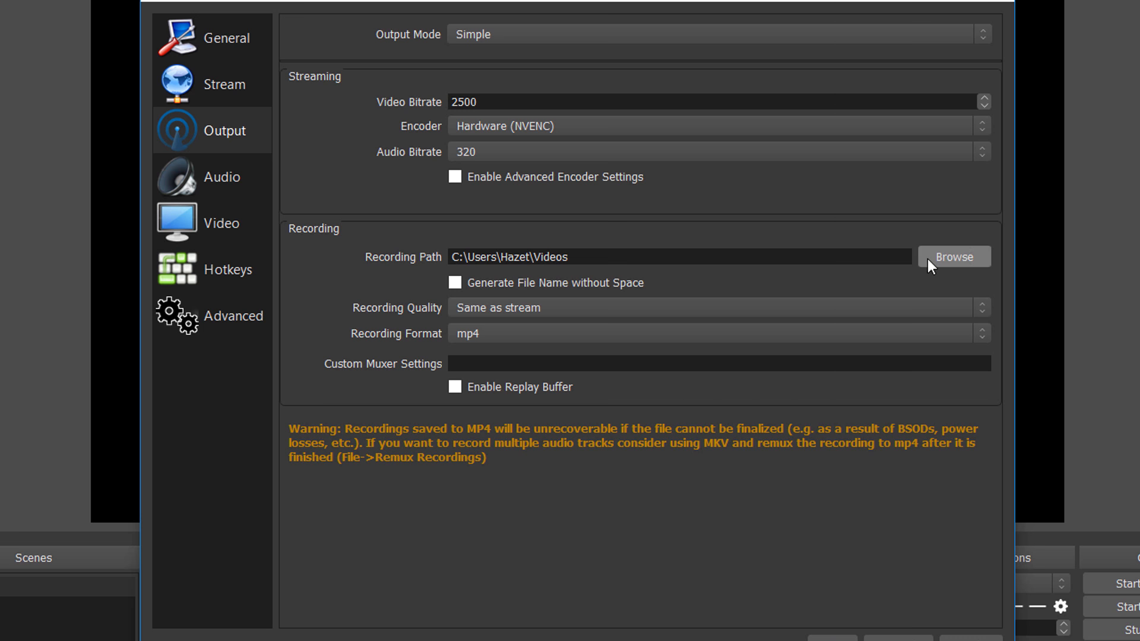
pyautogui.click(955, 257)
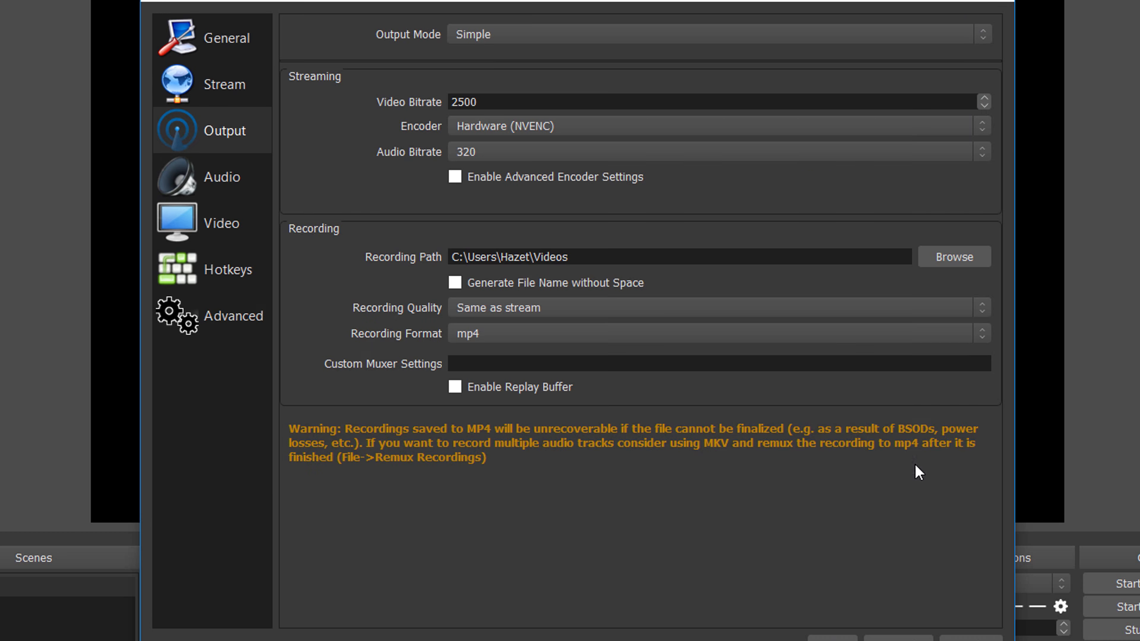
pyautogui.moveTo(607, 205)
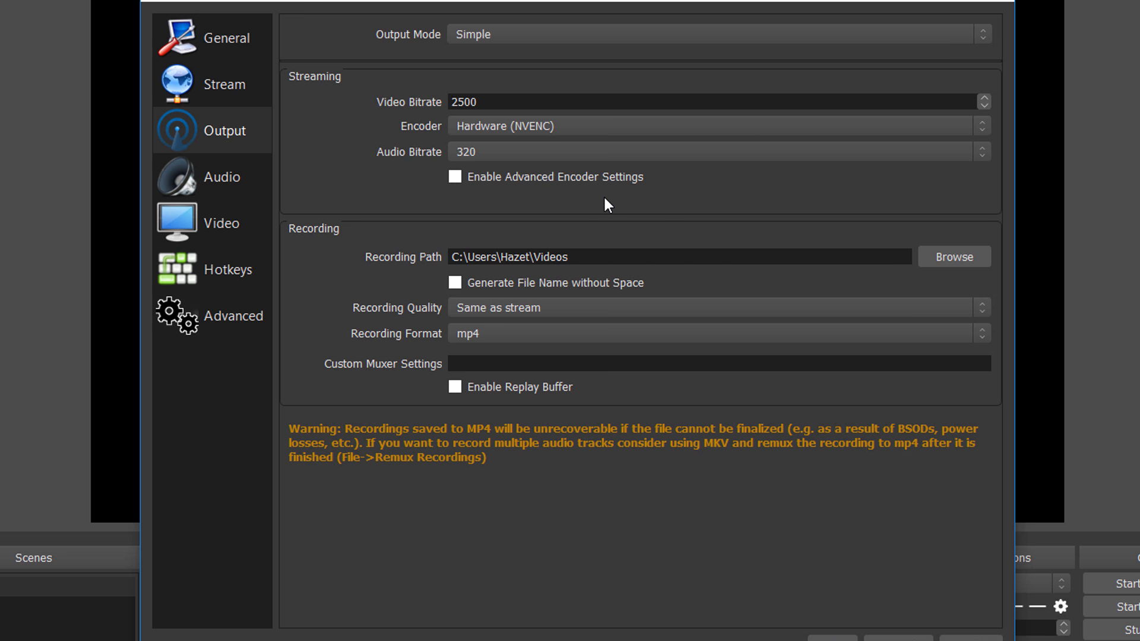
pyautogui.moveTo(267, 186)
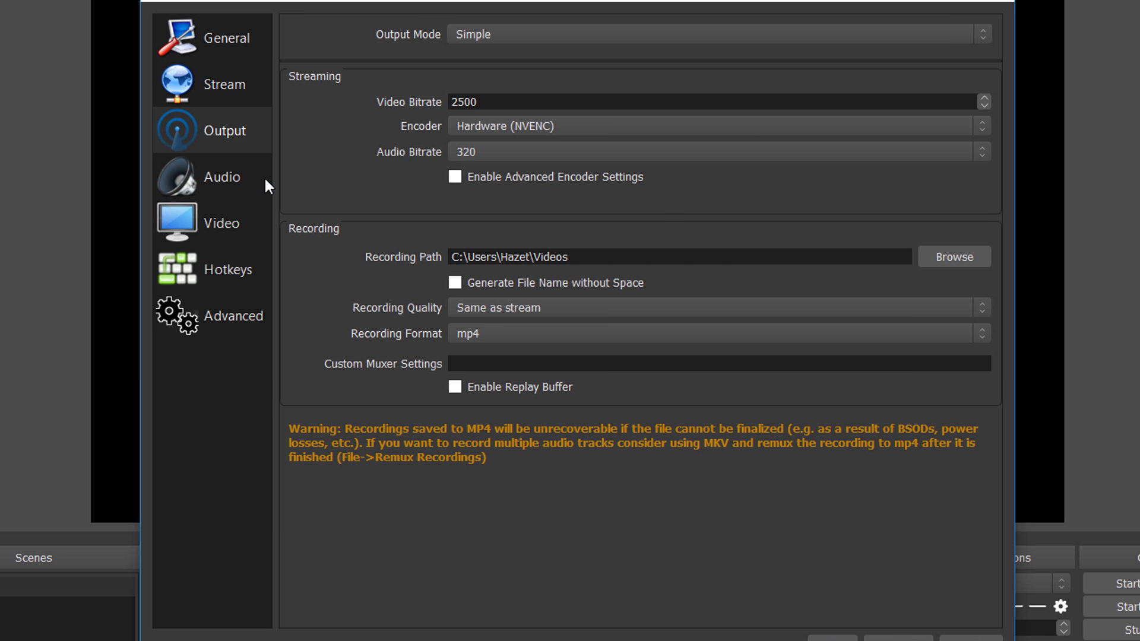
pyautogui.click(222, 176)
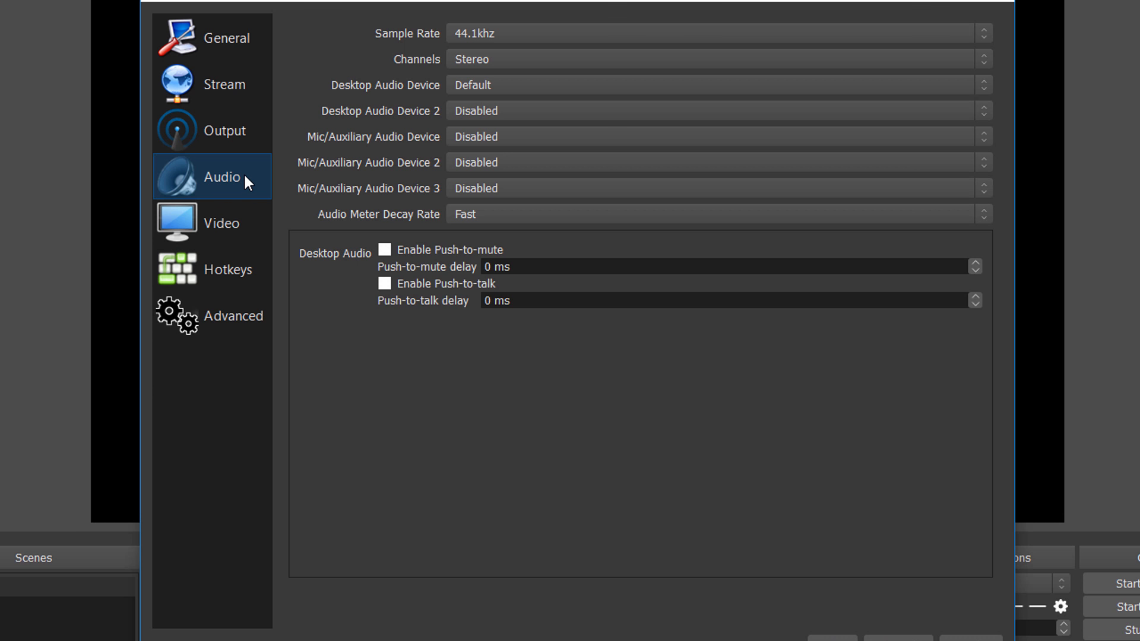
pyautogui.moveTo(404, 43)
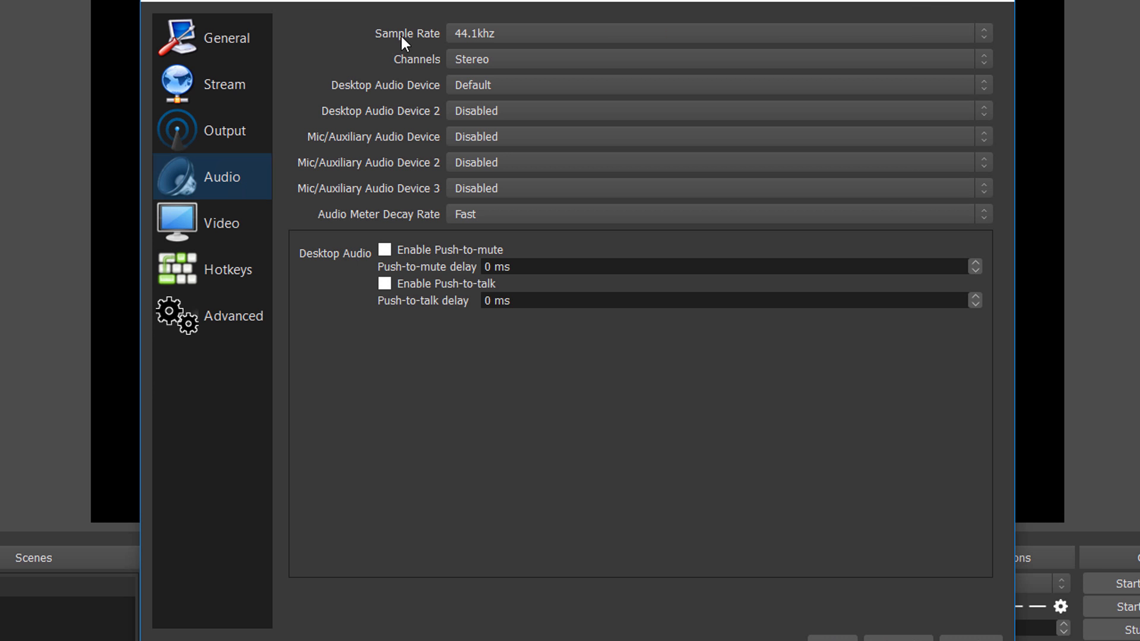
pyautogui.moveTo(461, 47)
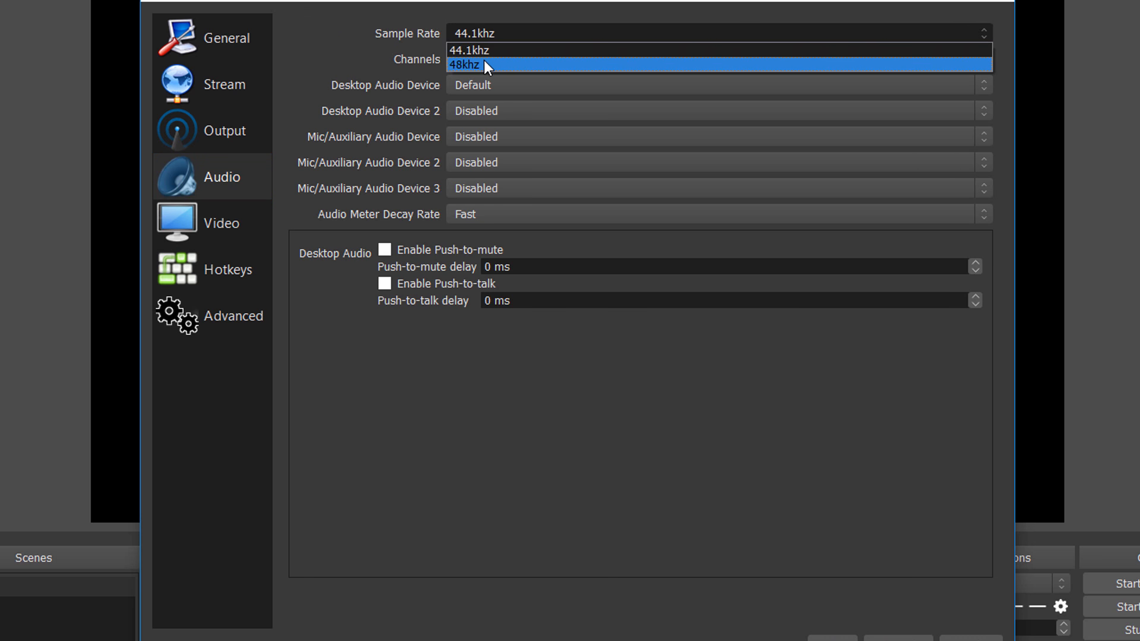
# - Choose 48khz as the audio sample rate
pyautogui.click(463, 65)
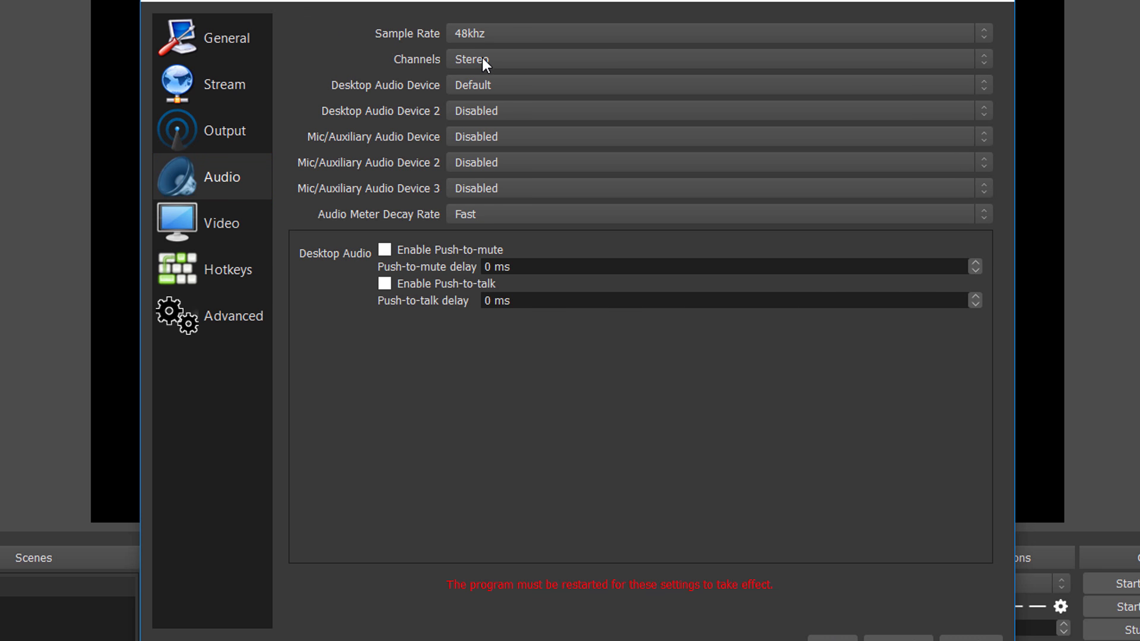
pyautogui.moveTo(284, 205)
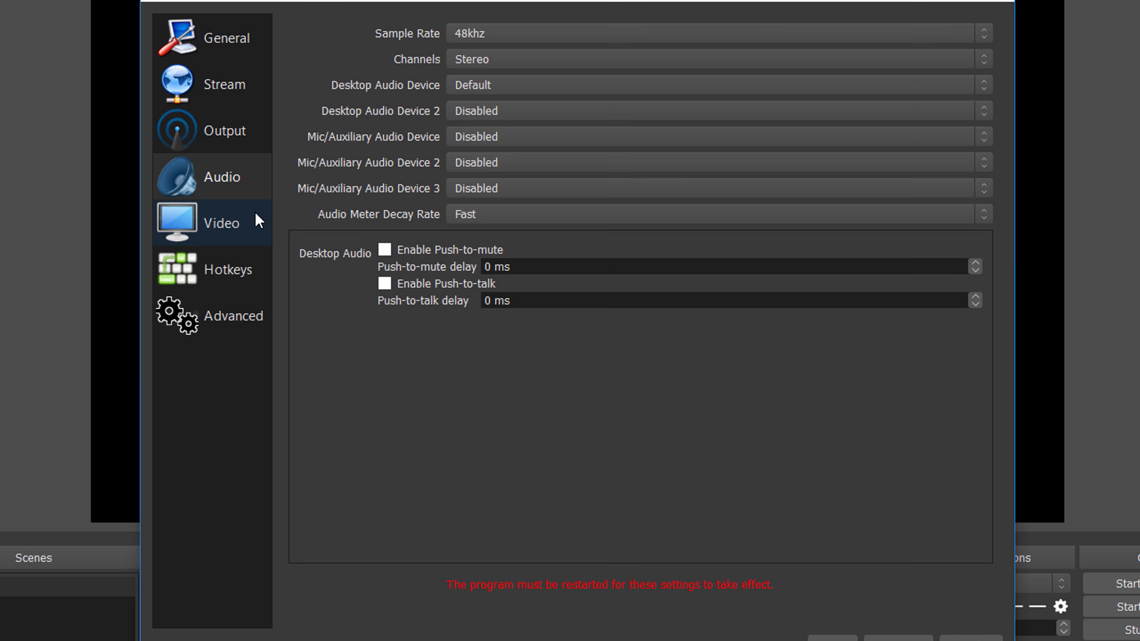
# - Set video resolution to 1920x1080 at 60 FPS and close Settings
pyautogui.click(221, 222)
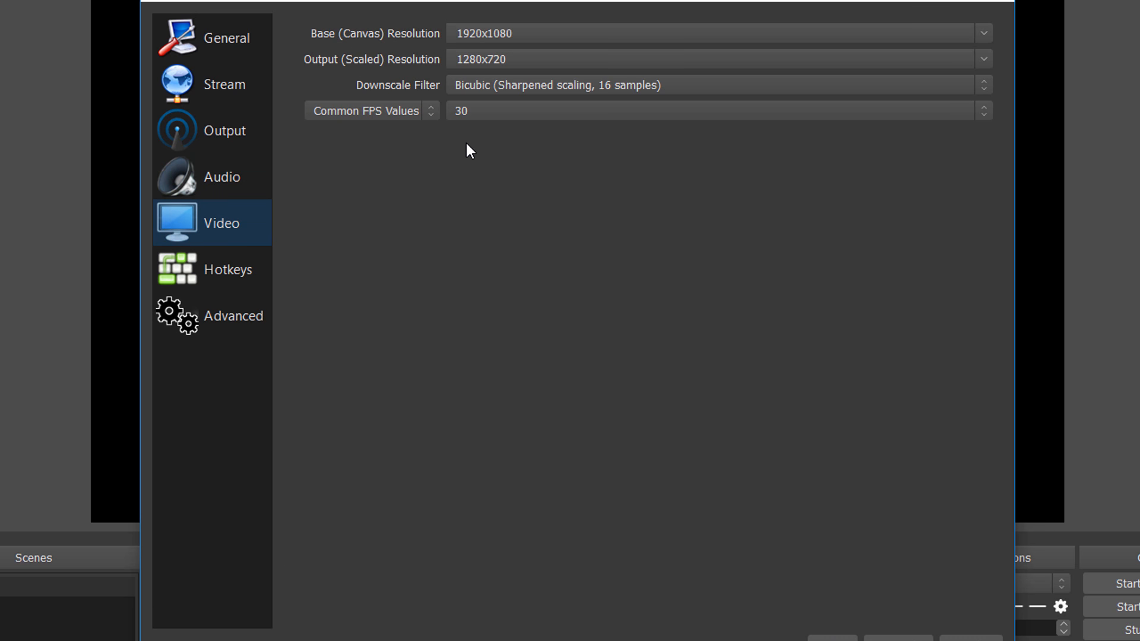
pyautogui.moveTo(467, 76)
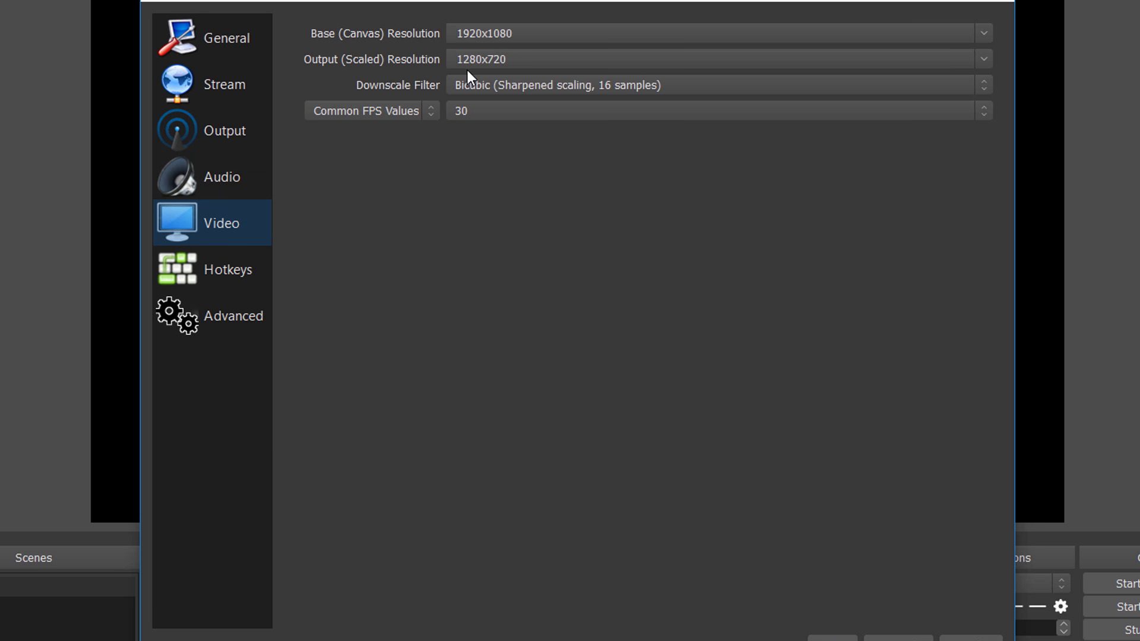
pyautogui.moveTo(471, 78)
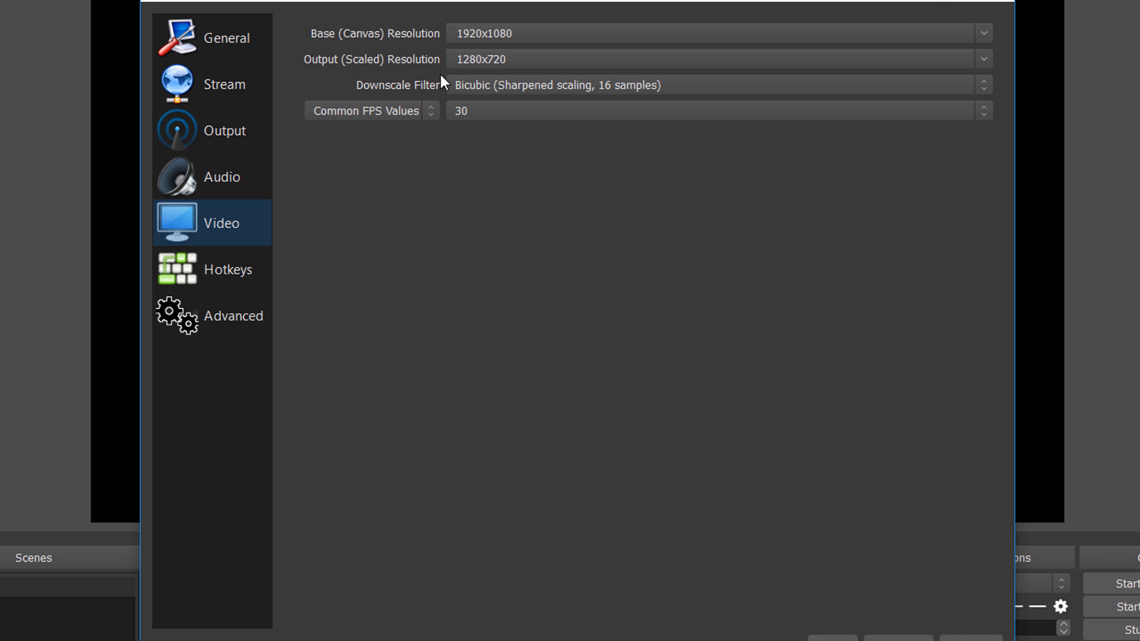
pyautogui.moveTo(464, 77)
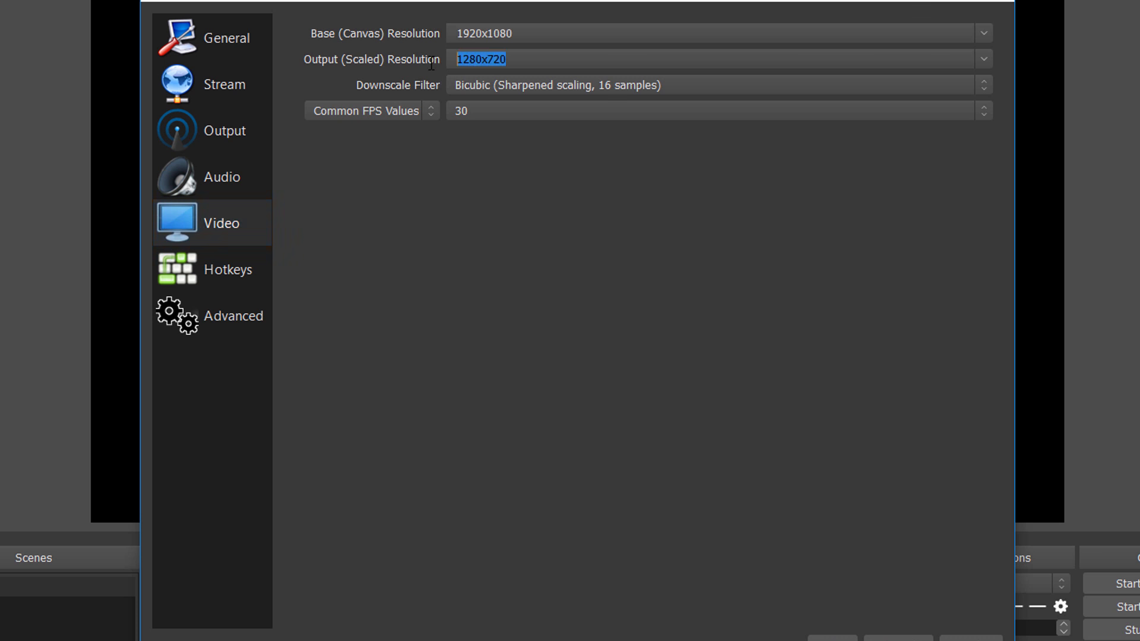
pyautogui.write('1920x1080')
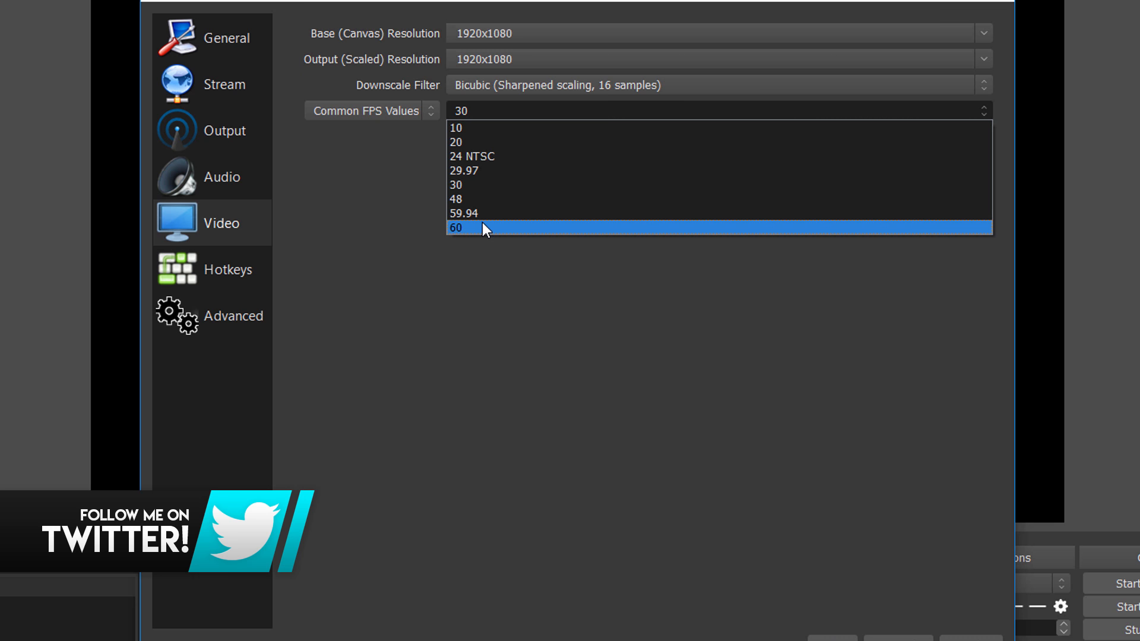
pyautogui.click(456, 227)
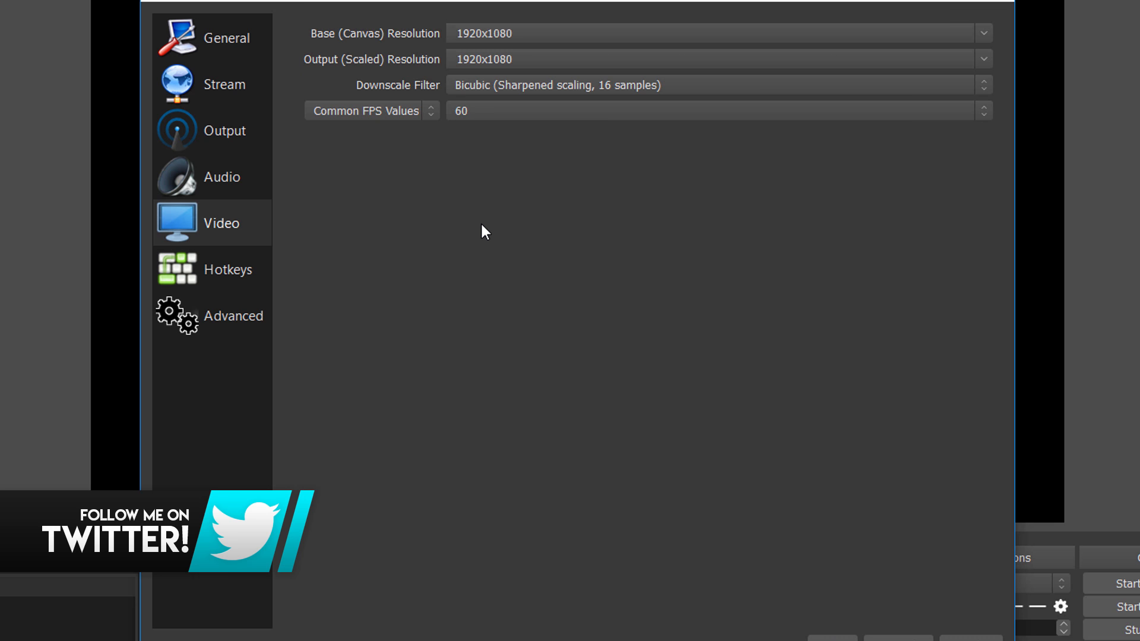
pyautogui.moveTo(486, 217)
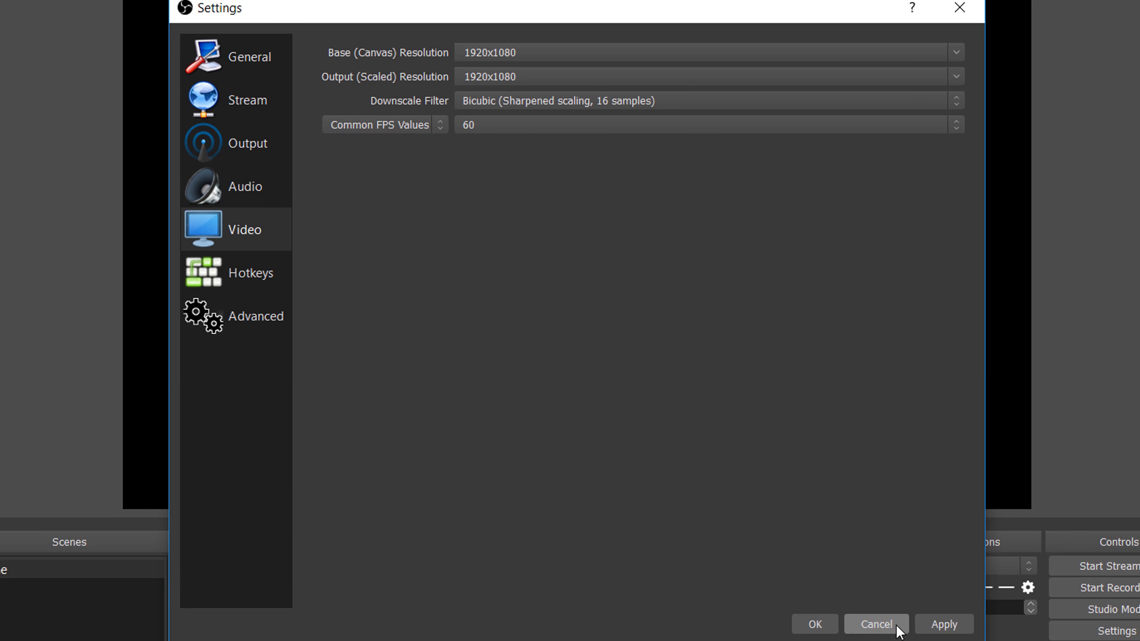
pyautogui.click(876, 625)
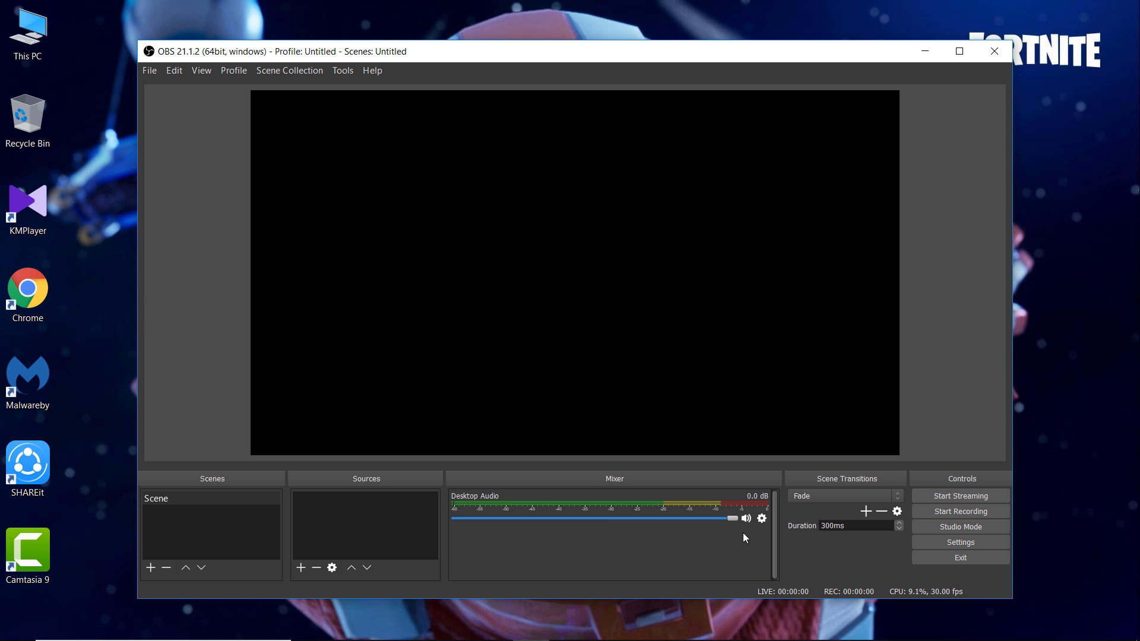
pyautogui.moveTo(748, 541)
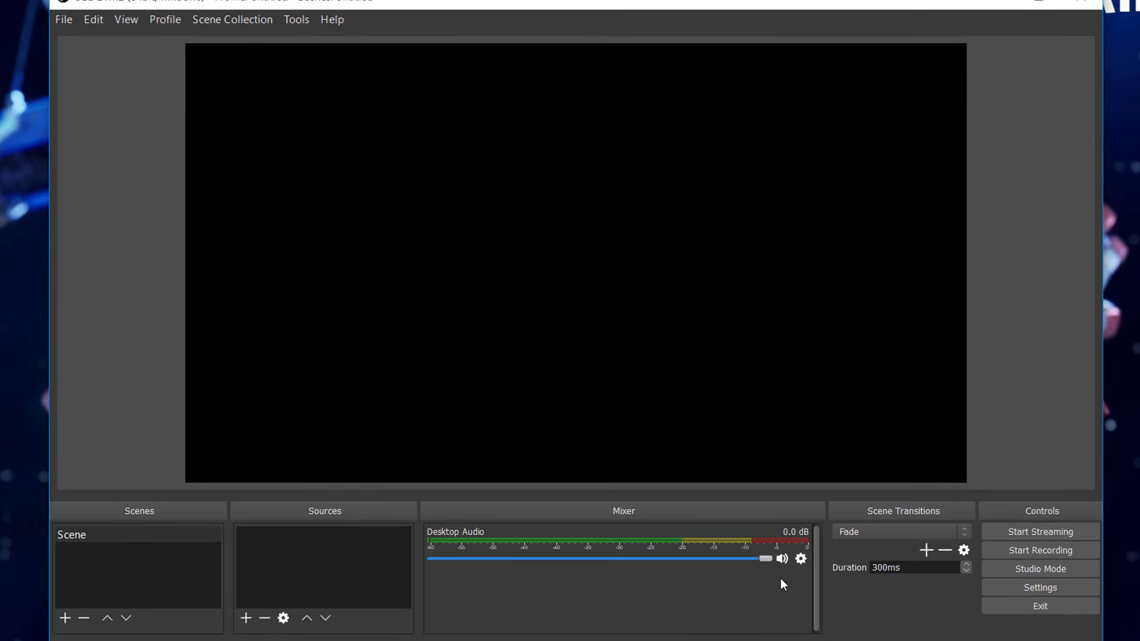
# - Add a Display Capture source to the scene with default properties
pyautogui.rightClick(323, 567)
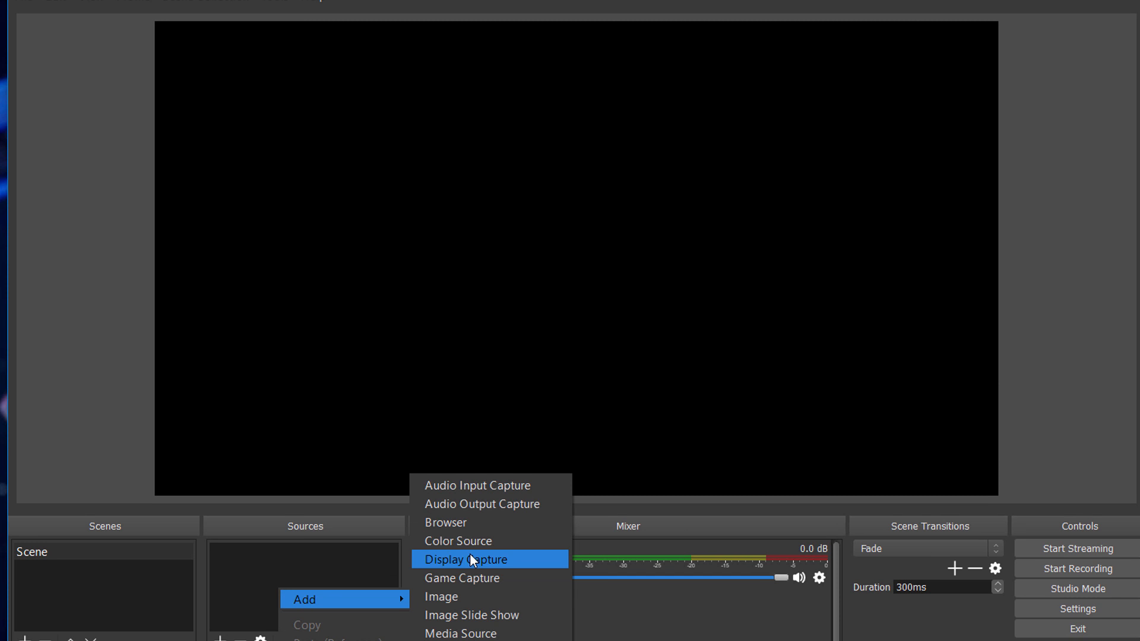
pyautogui.click(466, 560)
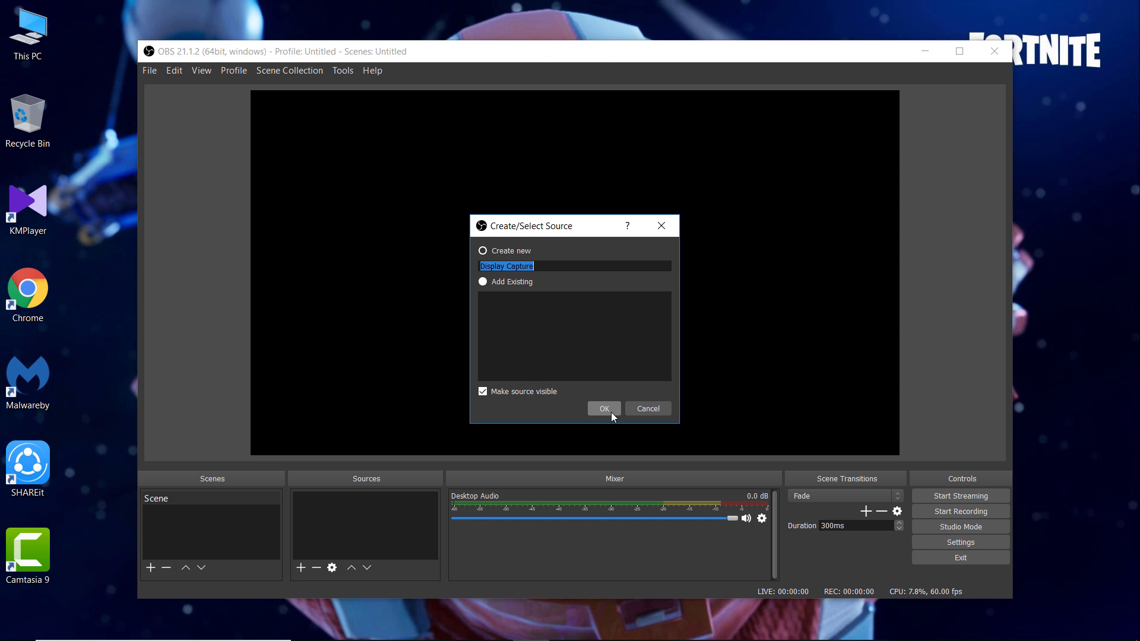
pyautogui.click(603, 408)
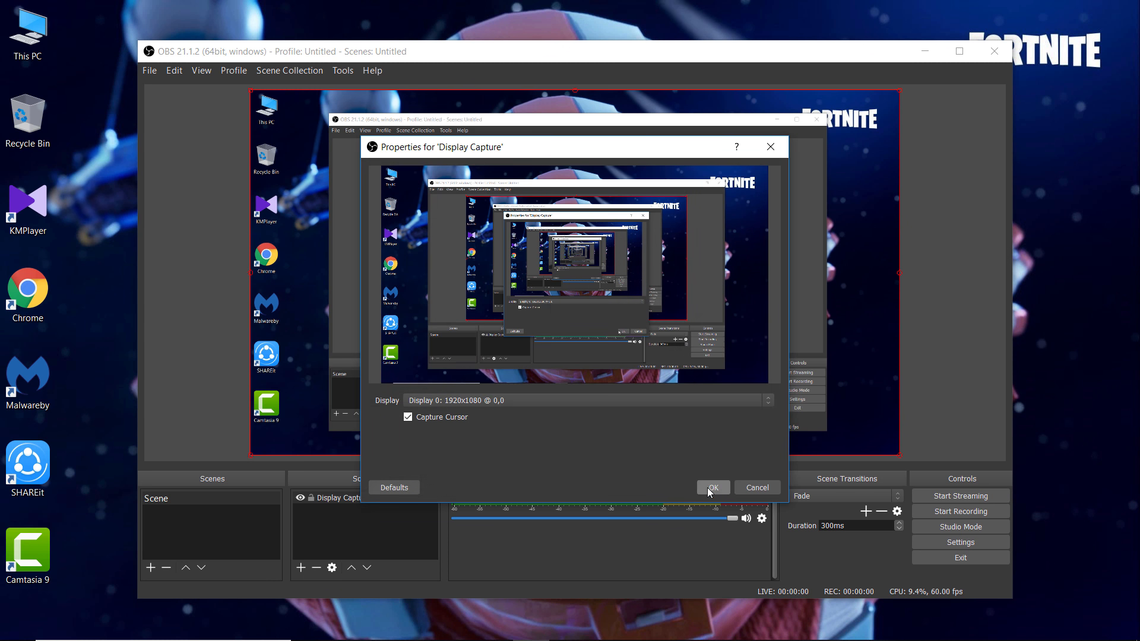
pyautogui.click(712, 487)
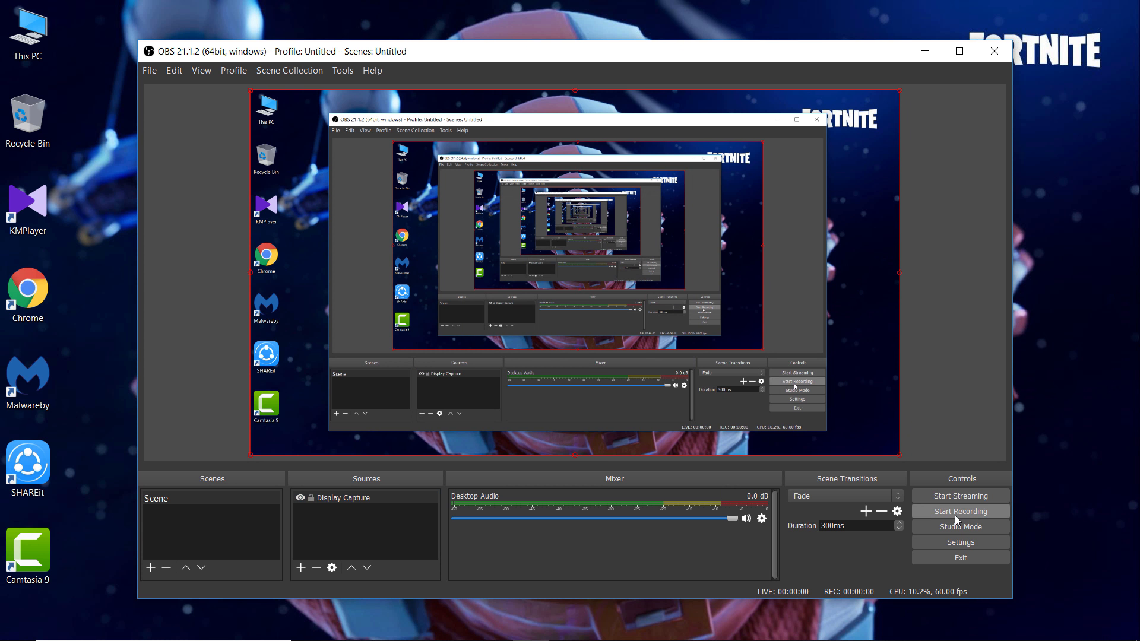
# - Record a short clip of the desktop, then stop recording
pyautogui.click(959, 511)
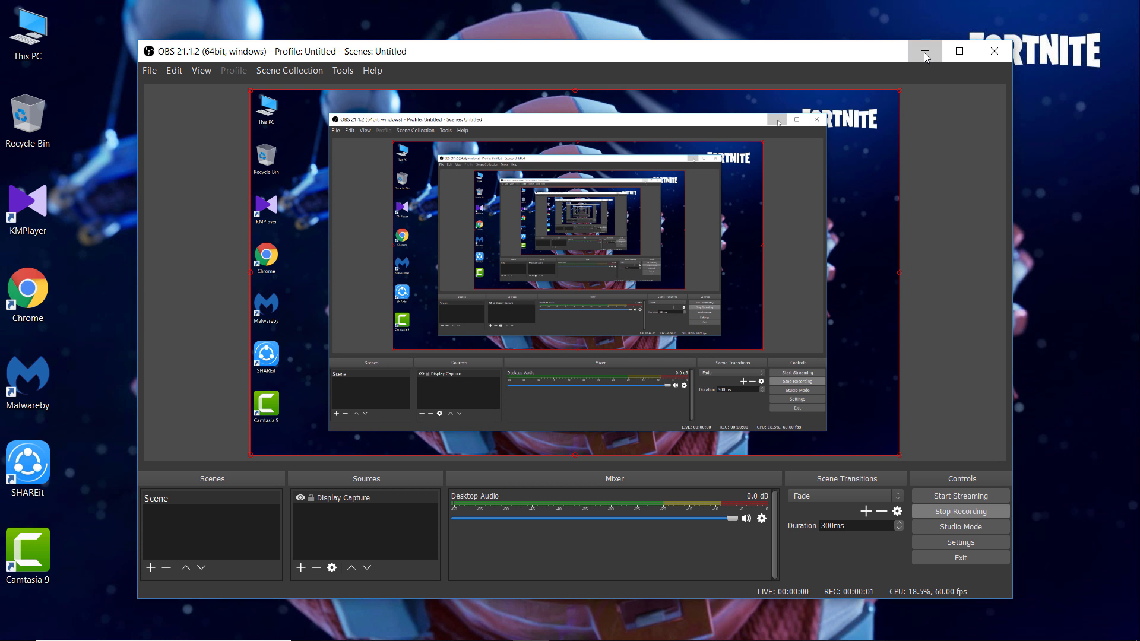
pyautogui.click(925, 51)
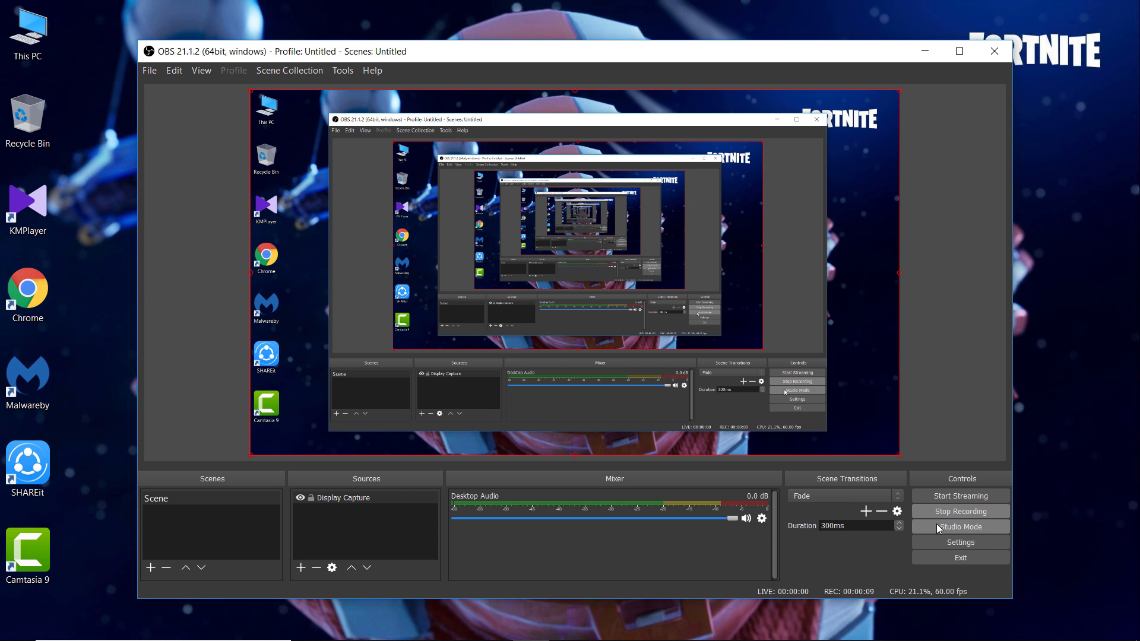
pyautogui.click(959, 511)
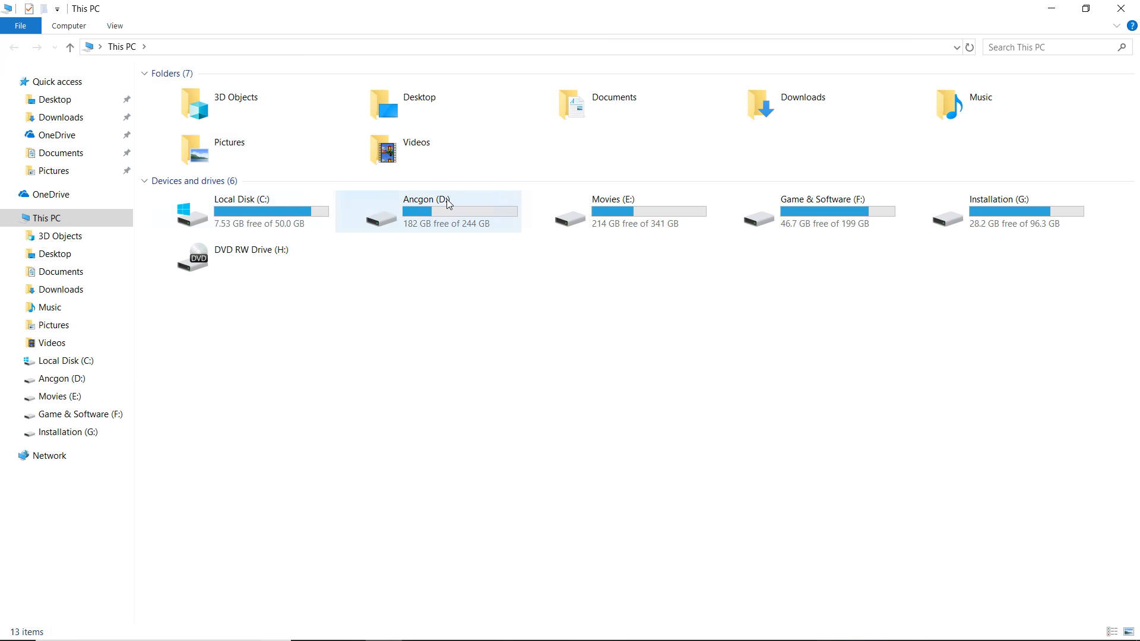
# - Open the Ancgon (D:) drive from This PC
pyautogui.doubleClick(415, 142)
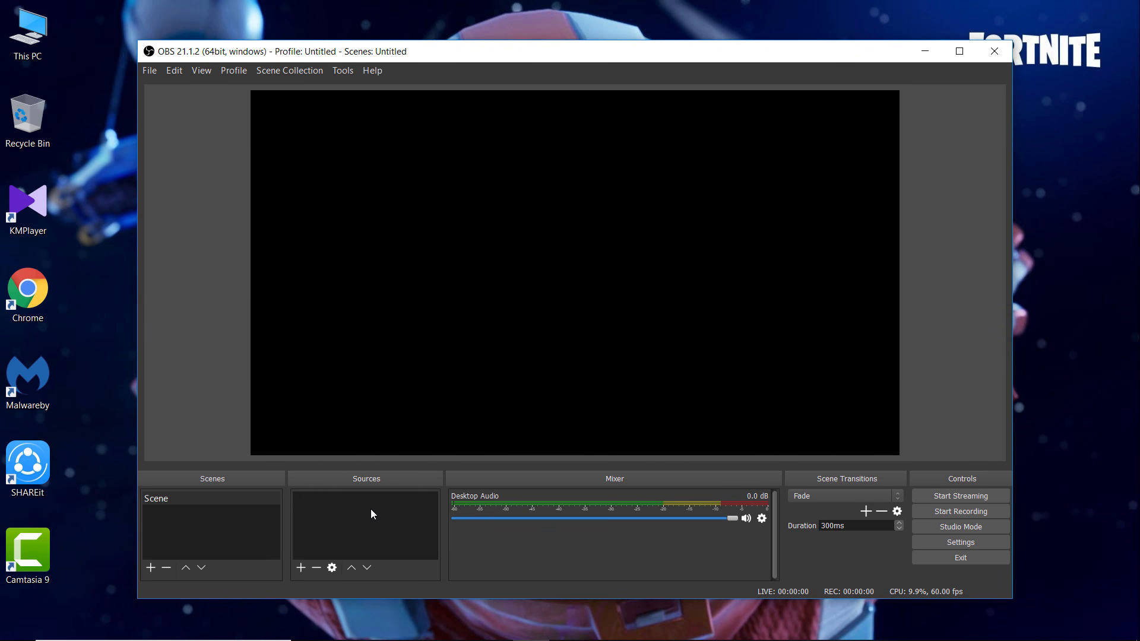
pyautogui.moveTo(375, 522)
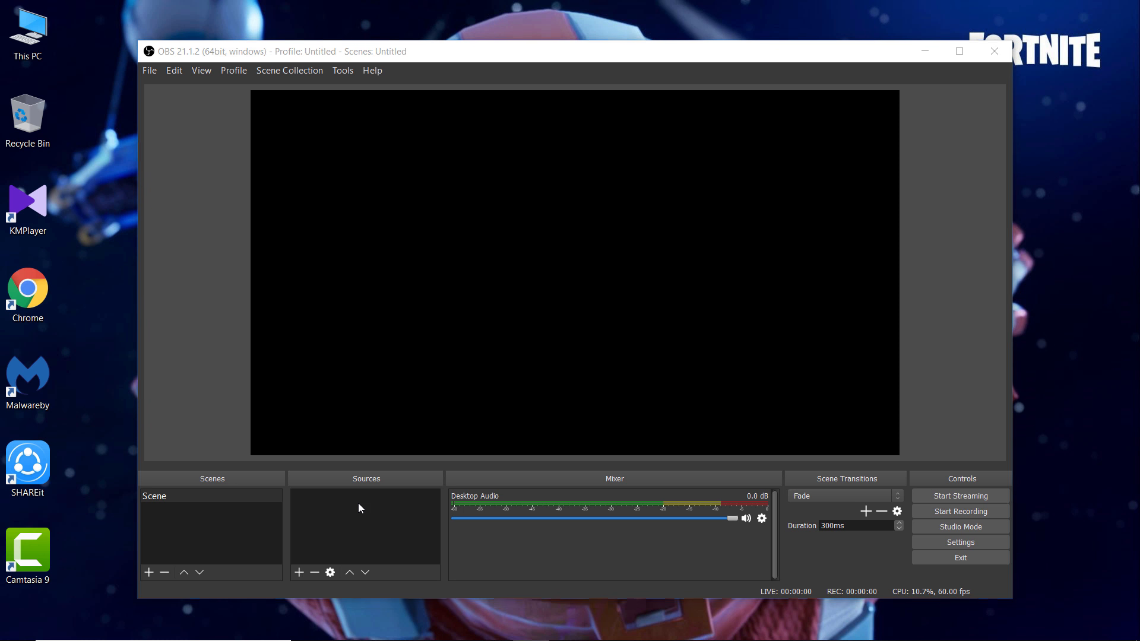
# - Add a new Game Capture source named 'CS' from the Sources list
pyautogui.rightClick(357, 524)
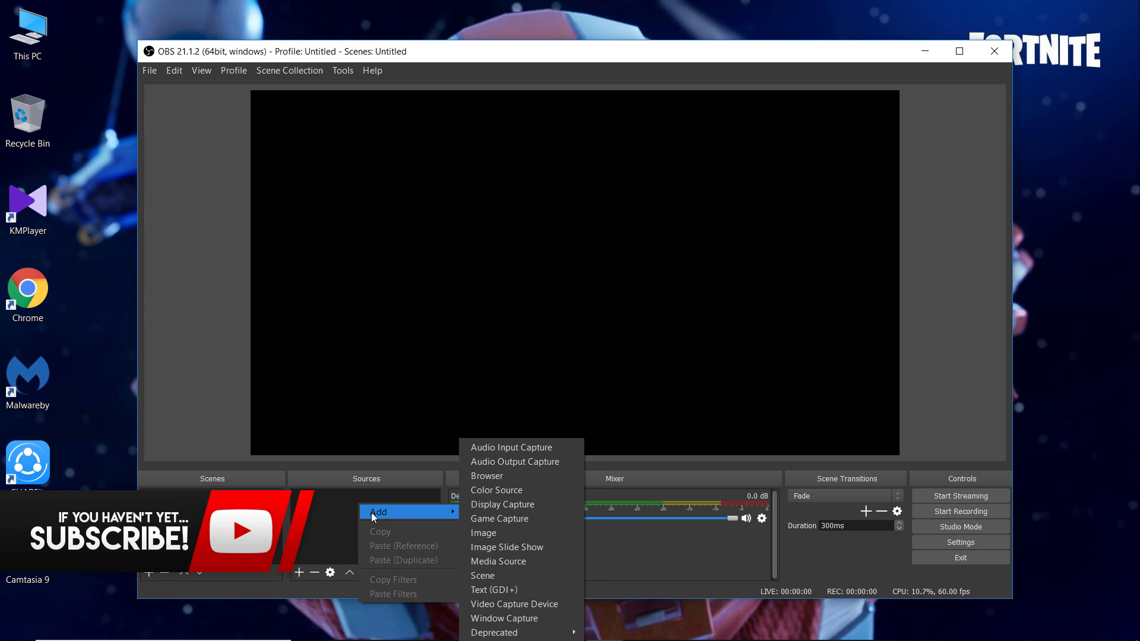
pyautogui.click(499, 518)
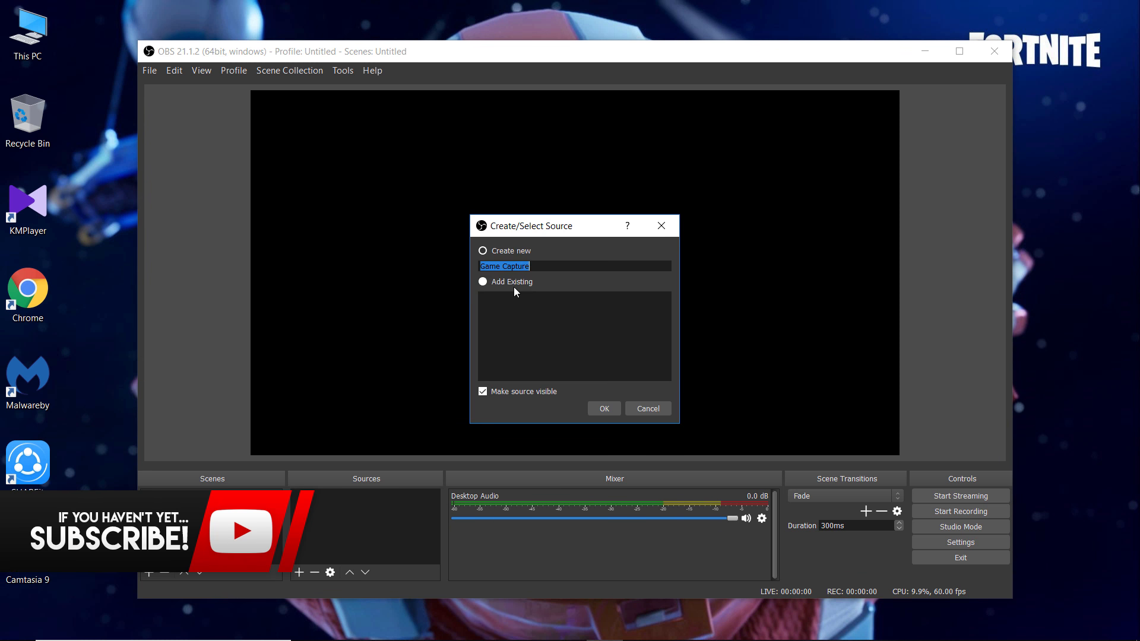
pyautogui.write('CS')
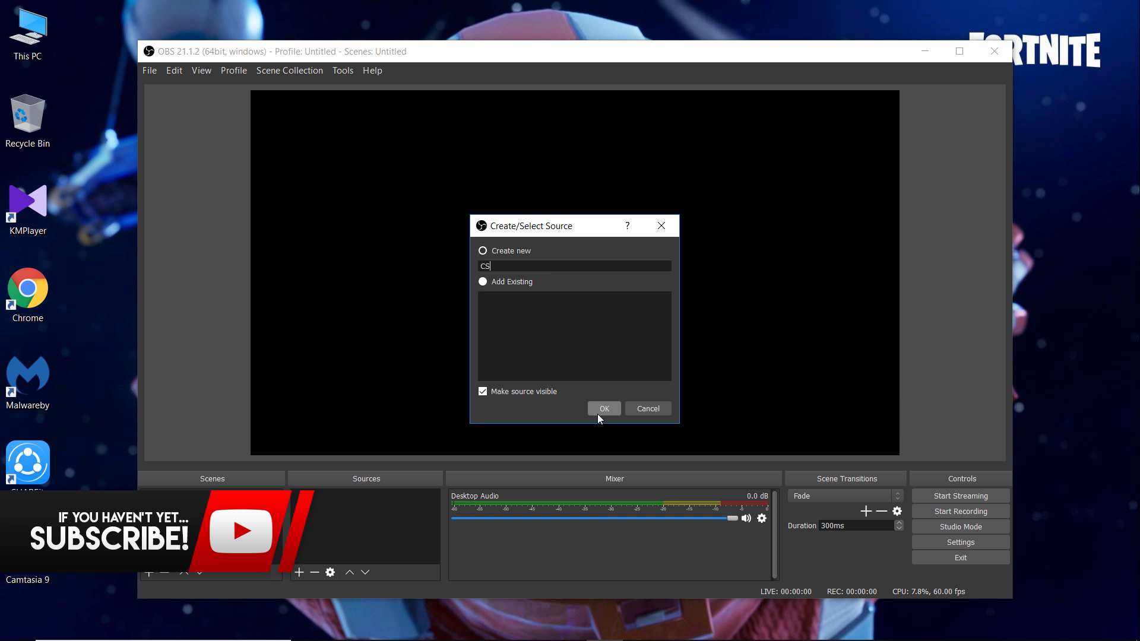
pyautogui.click(603, 408)
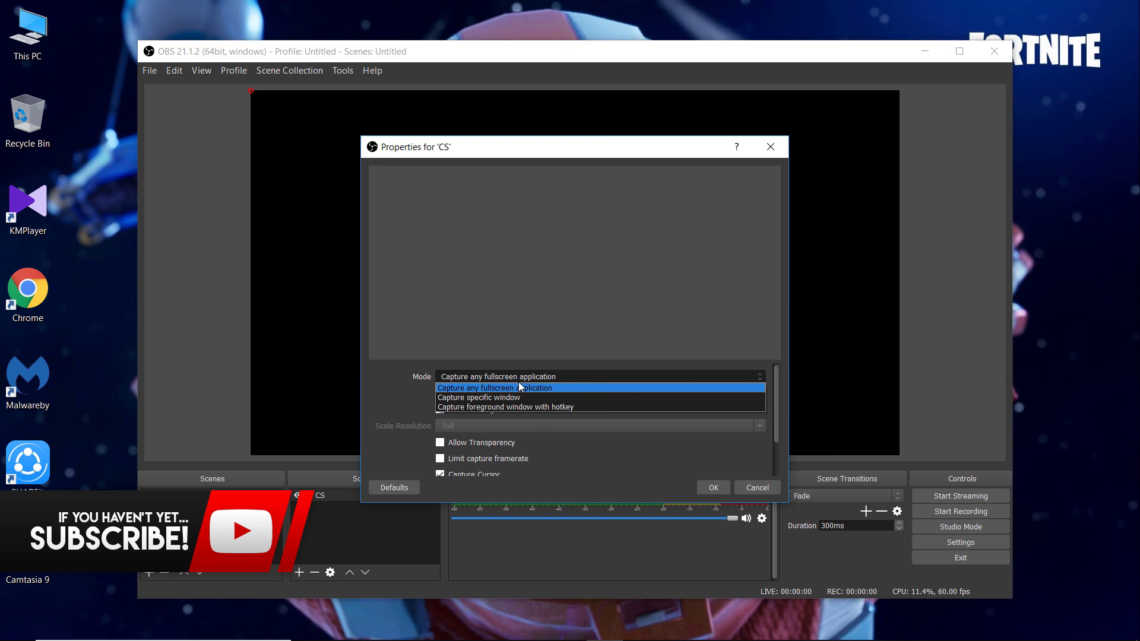
# - Set CS to capture the specific window hl2.exe Counter-Strike: Source
pyautogui.click(479, 398)
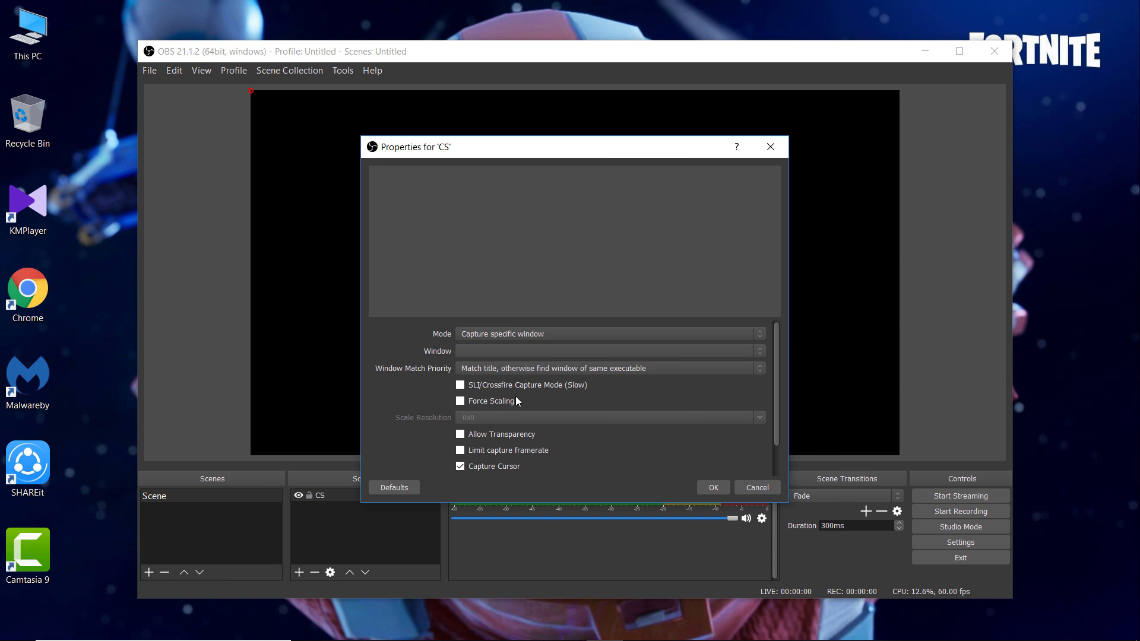
pyautogui.click(759, 351)
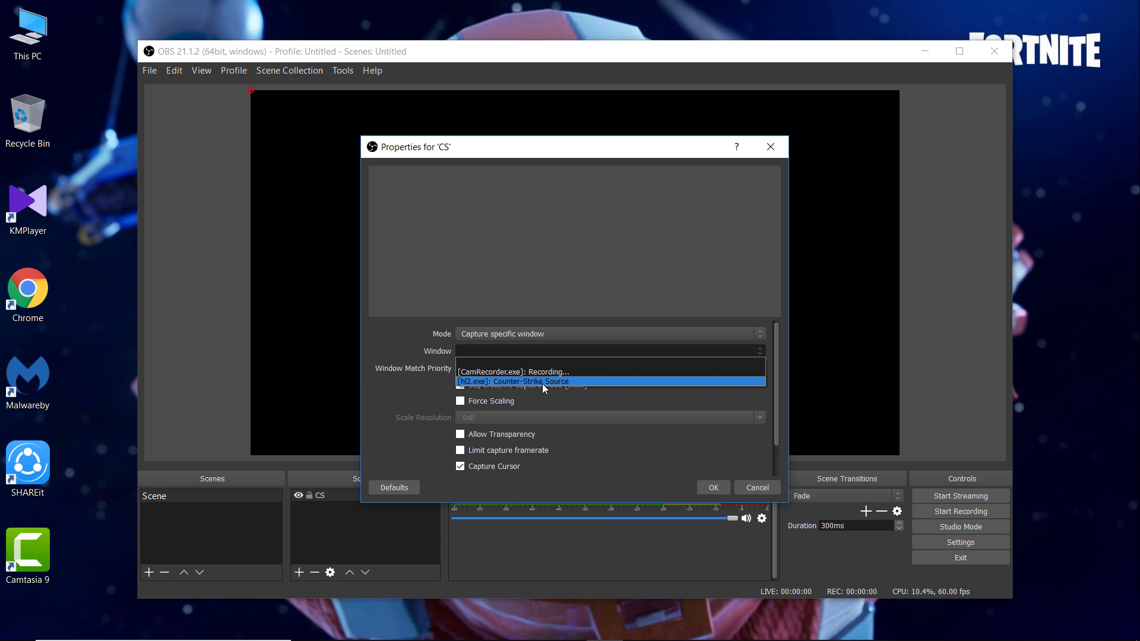
pyautogui.click(513, 382)
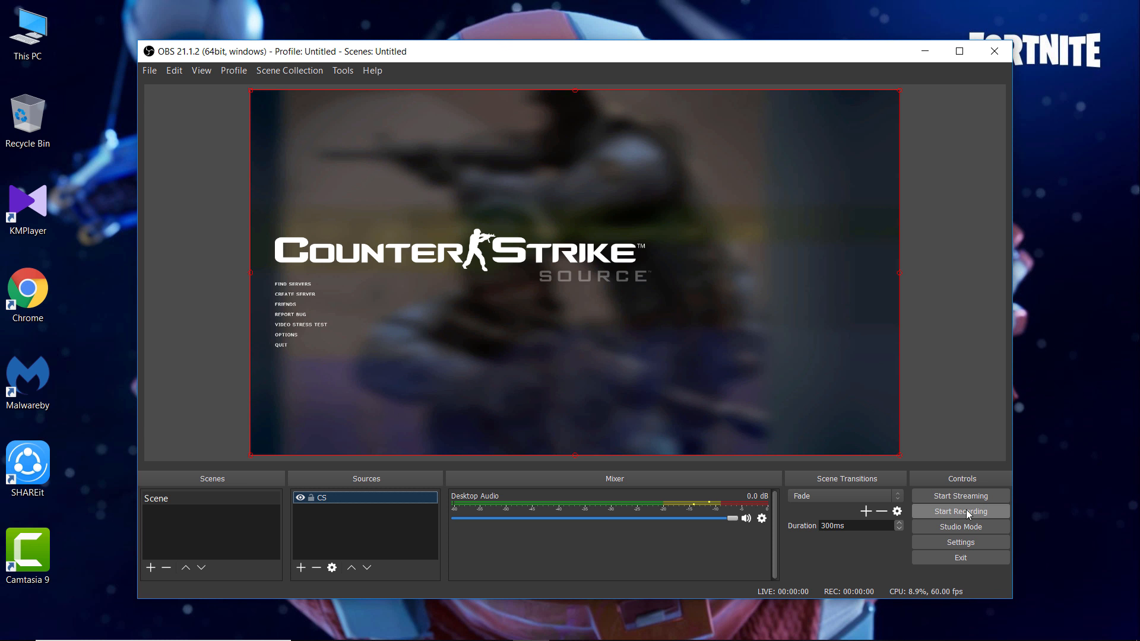
# - Start recording, launch a cs_assault bot server via Create Server, and dismiss the welcome message
pyautogui.click(960, 512)
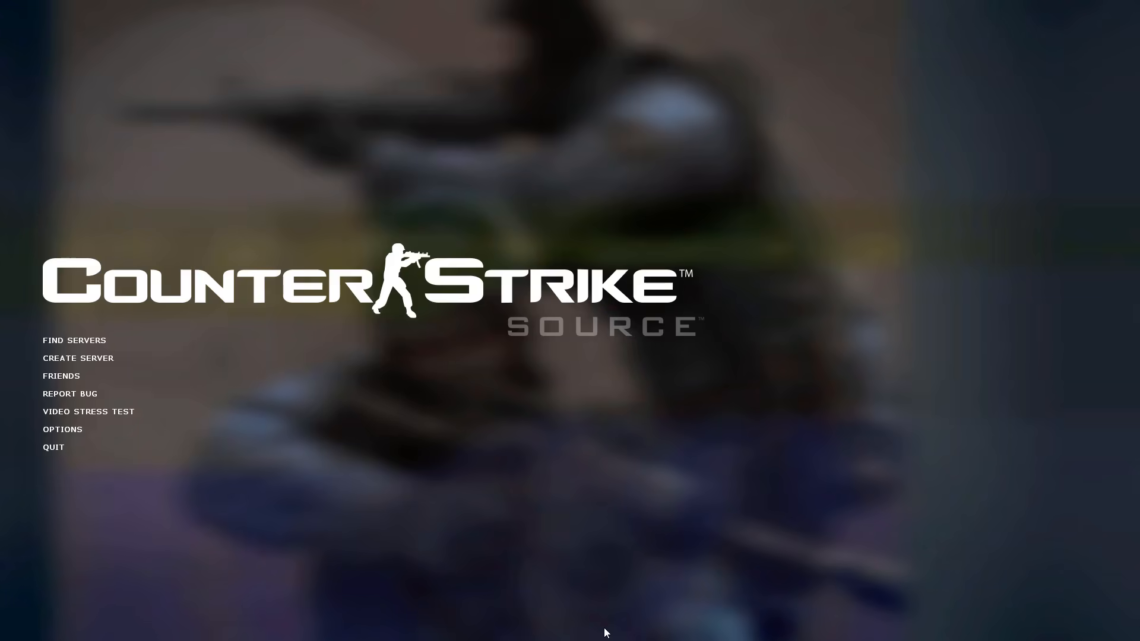
pyautogui.click(78, 357)
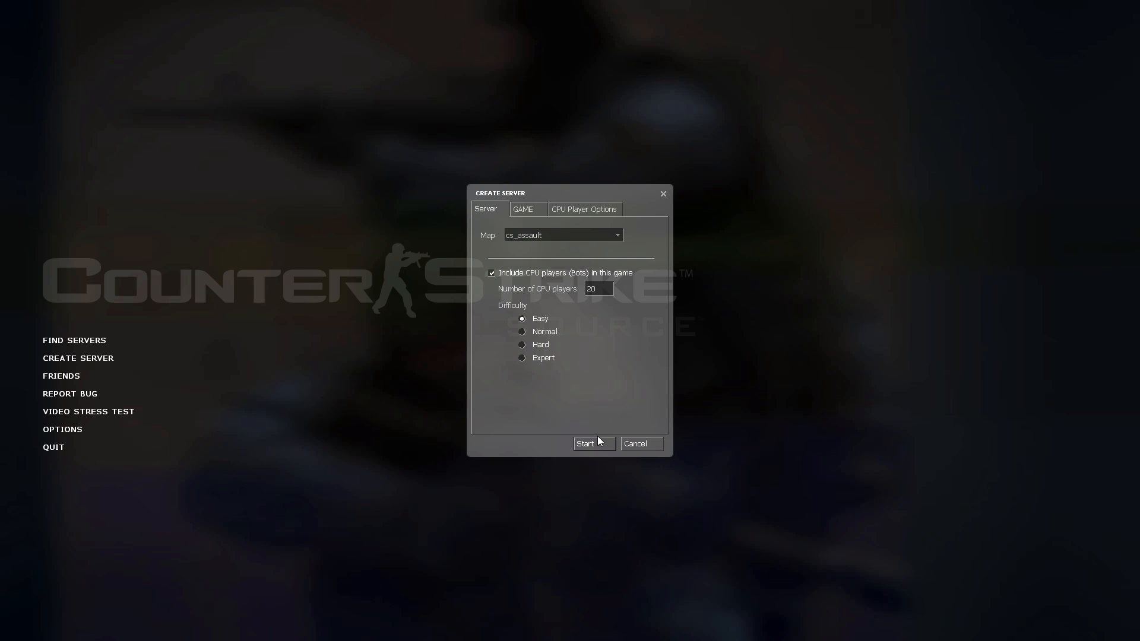
pyautogui.click(593, 444)
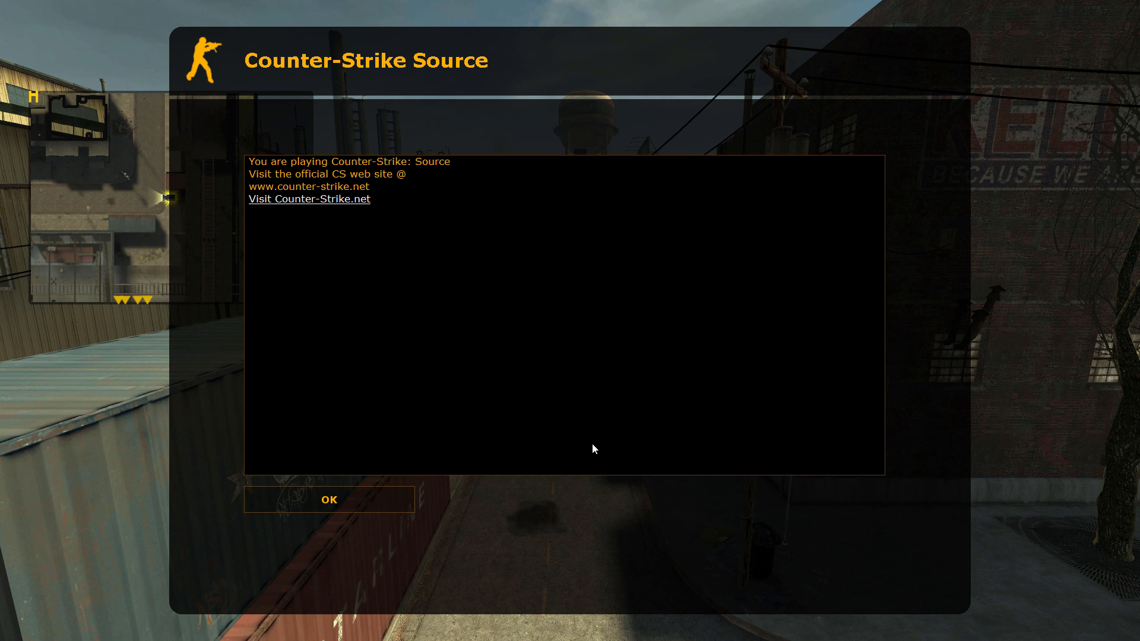
pyautogui.click(329, 500)
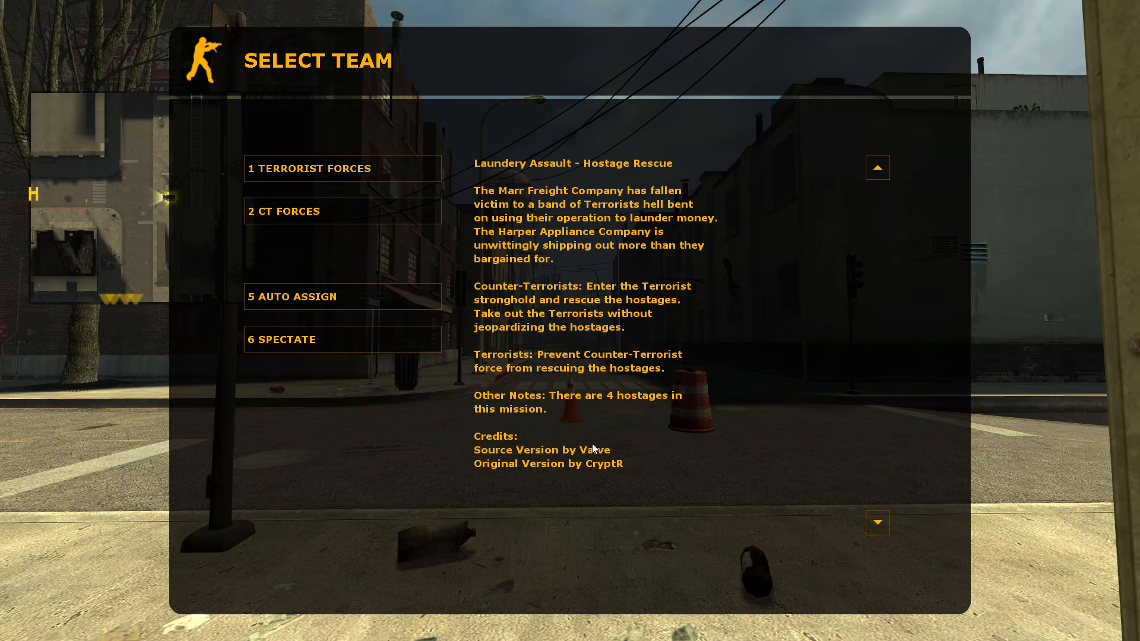